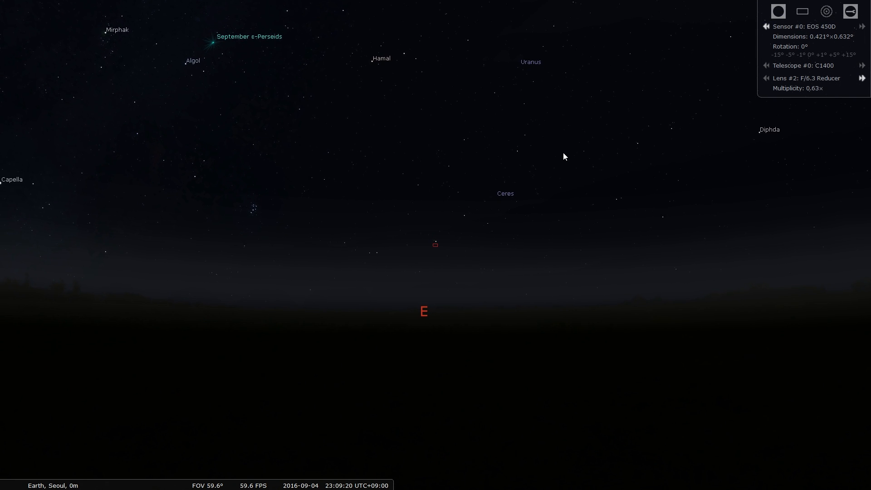
mouse_move(359, 287)
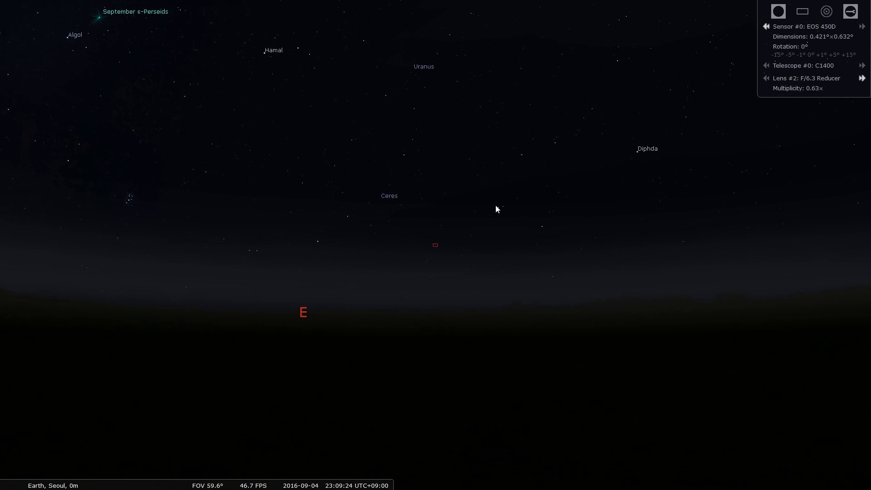
- Review and close the Oculars general settings
left_click(849, 11)
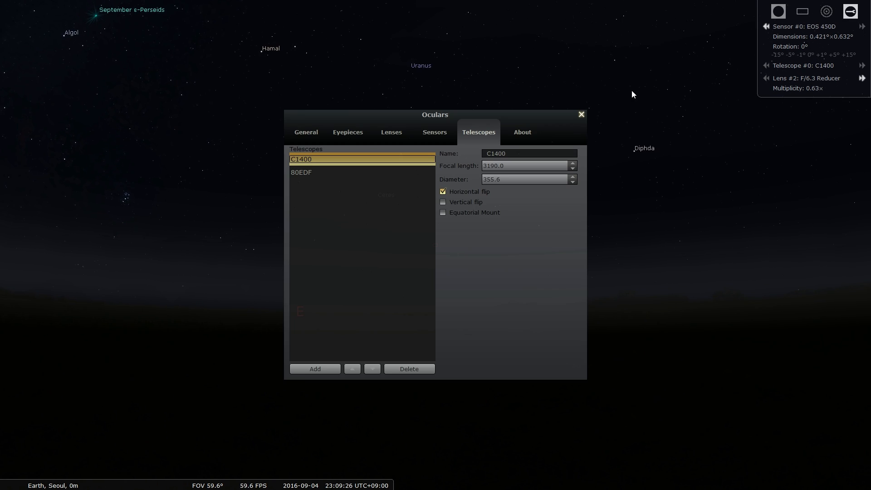
left_click(307, 132)
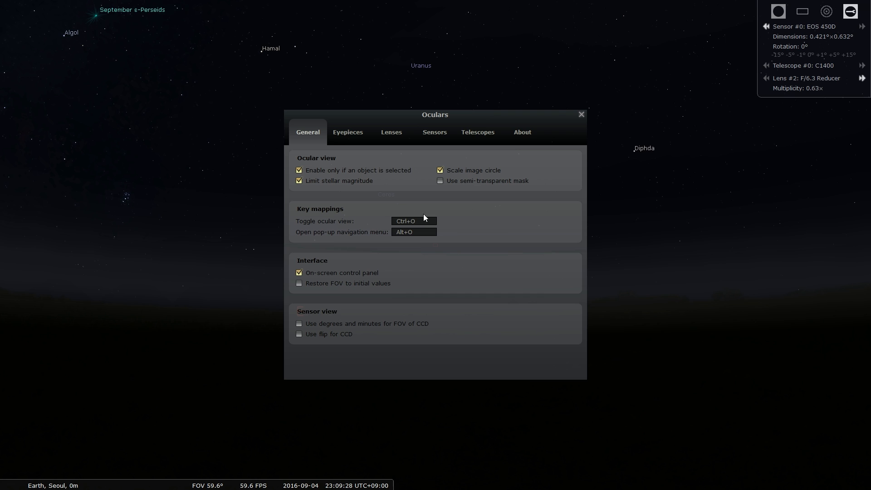
mouse_move(586, 116)
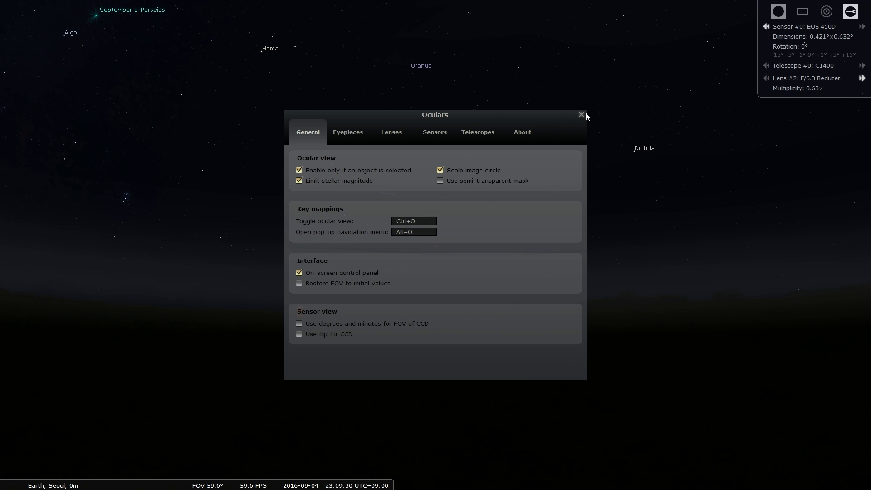
left_click(582, 115)
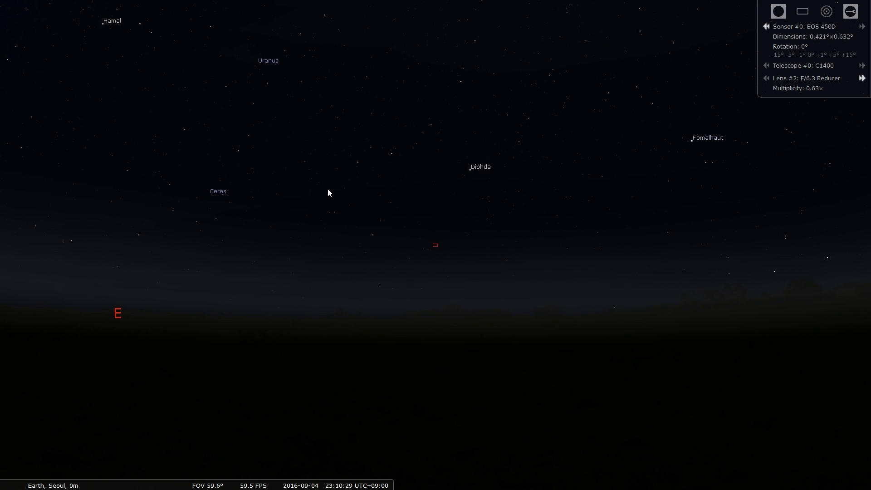
mouse_move(334, 213)
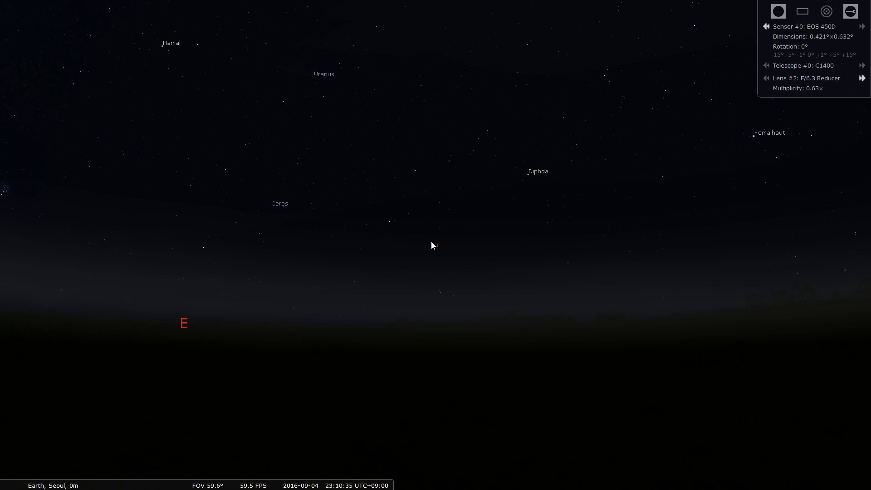
- Select τ Cet, then Ceres to show its catalog details
left_click(435, 246)
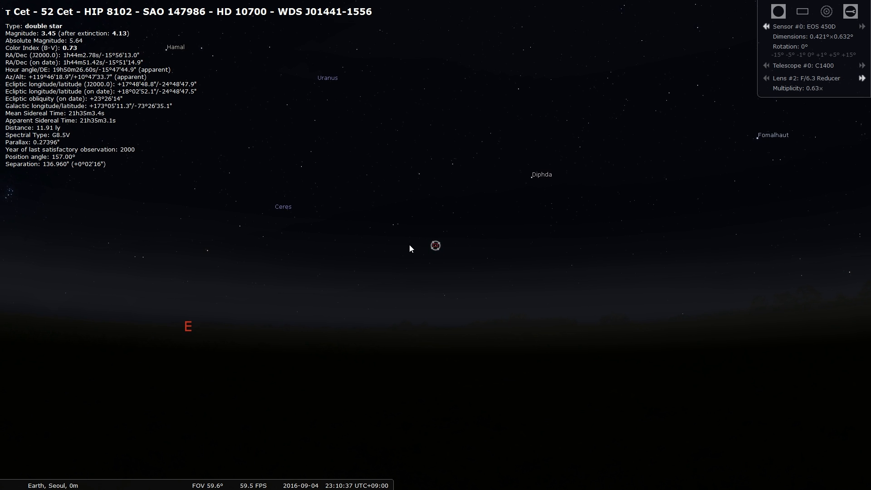
mouse_move(184, 124)
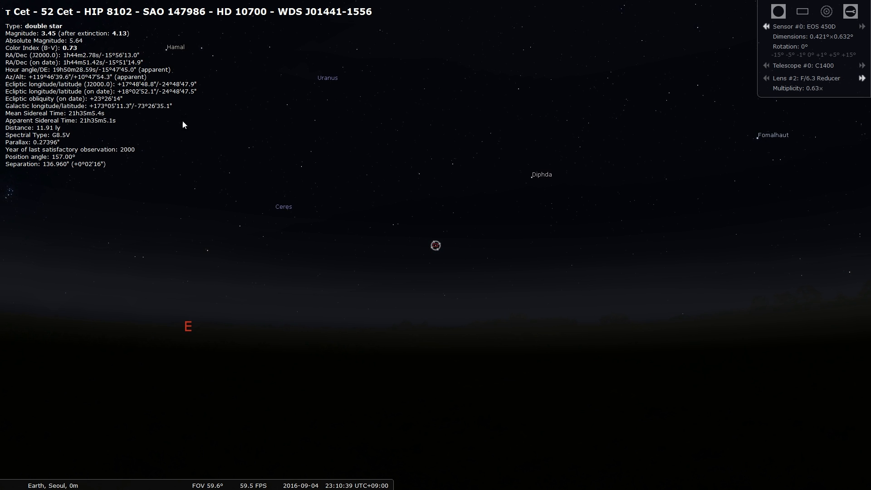
mouse_move(171, 201)
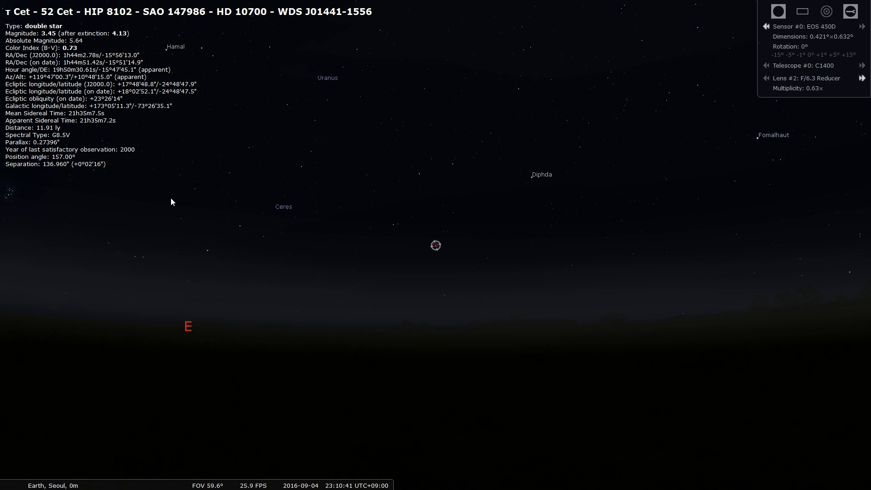
mouse_move(278, 198)
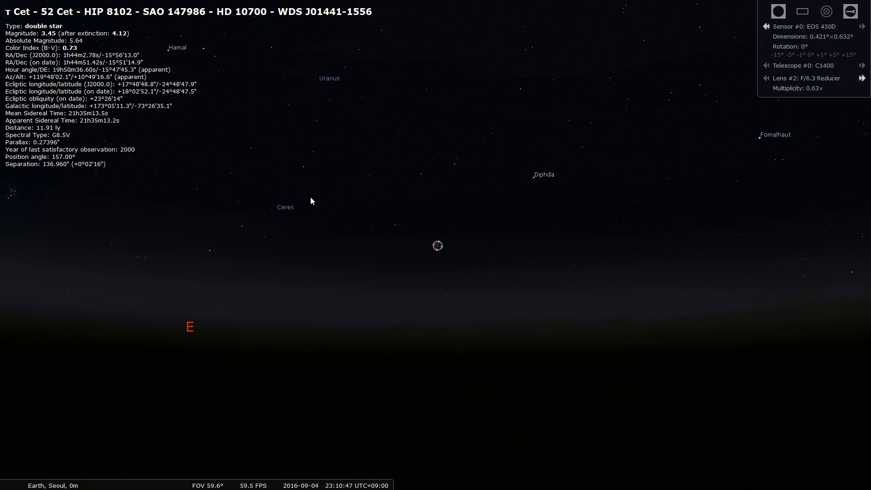
left_click(285, 207)
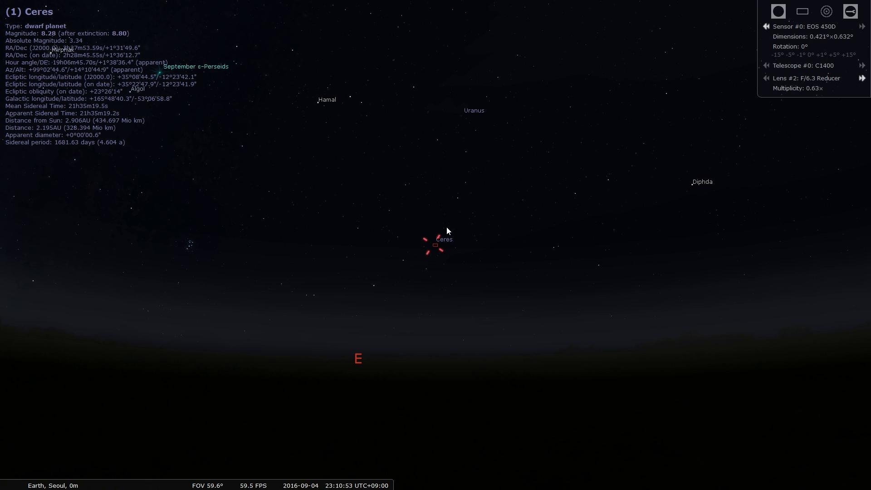
mouse_move(636, 102)
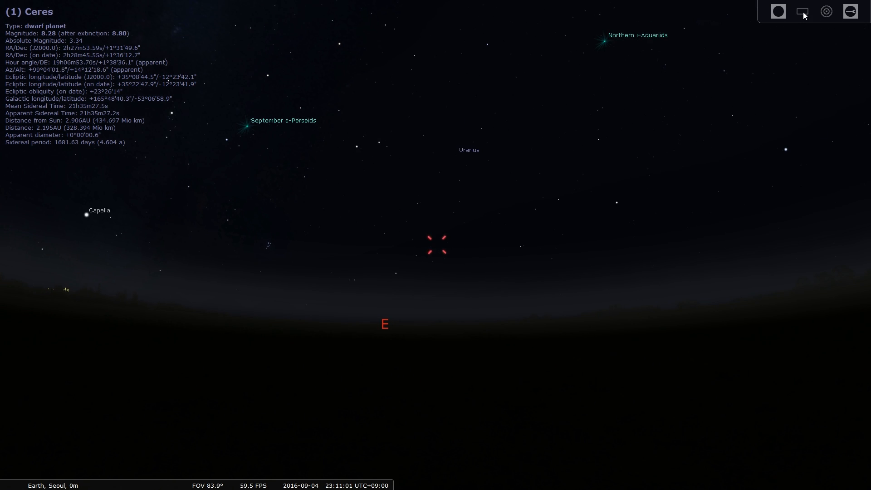
left_click(803, 11)
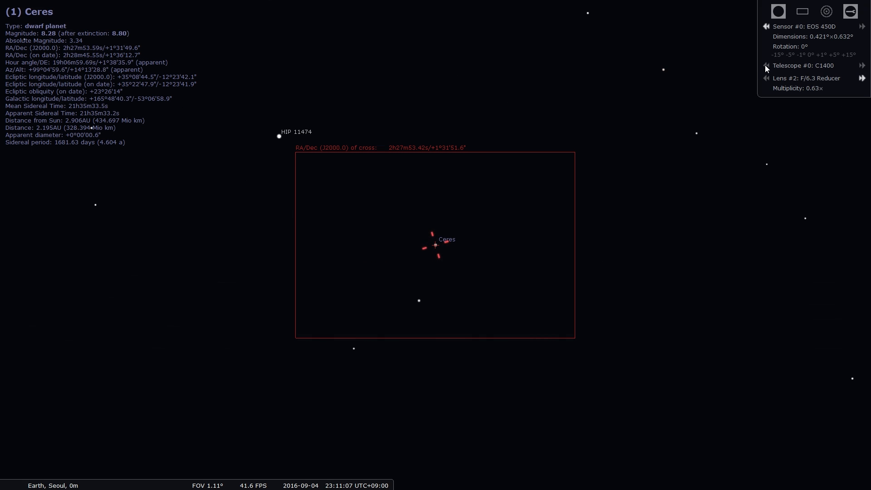
left_click(863, 65)
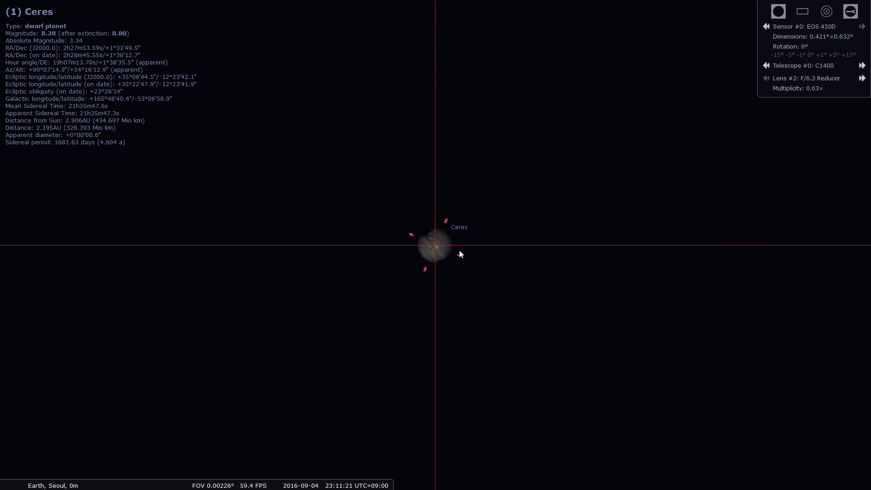
scroll("up", 3)
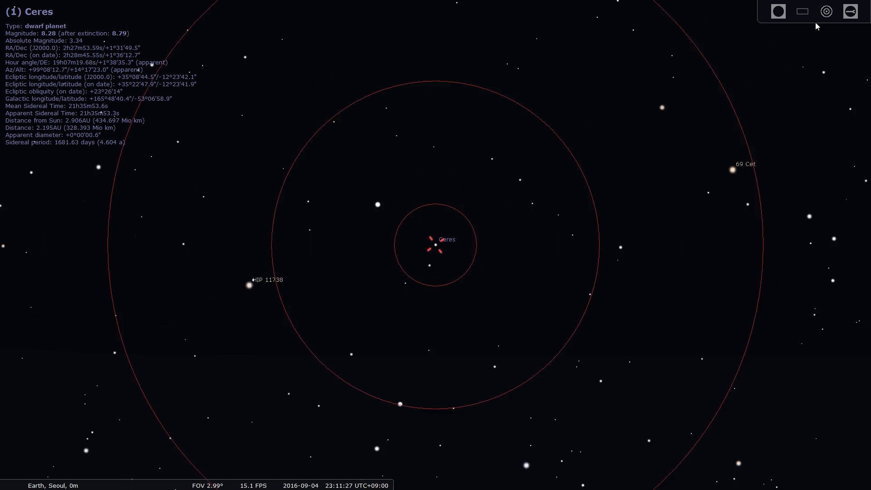
scroll("down", 3)
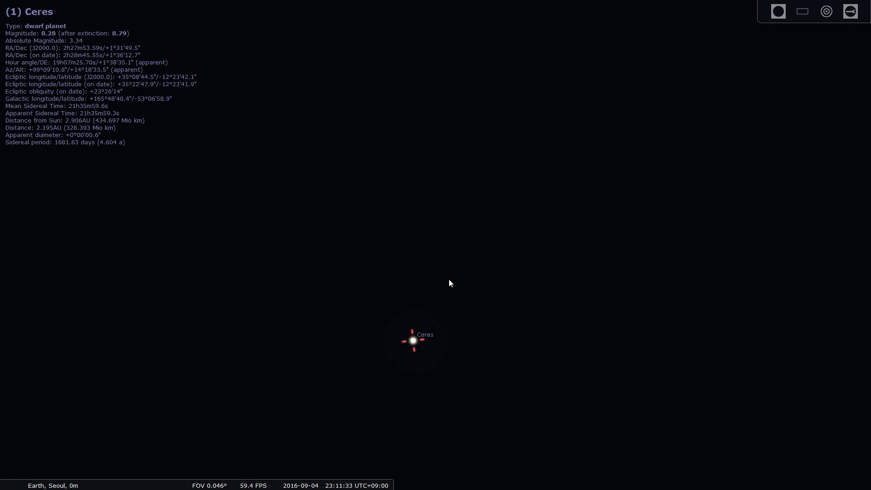
scroll("up", 3)
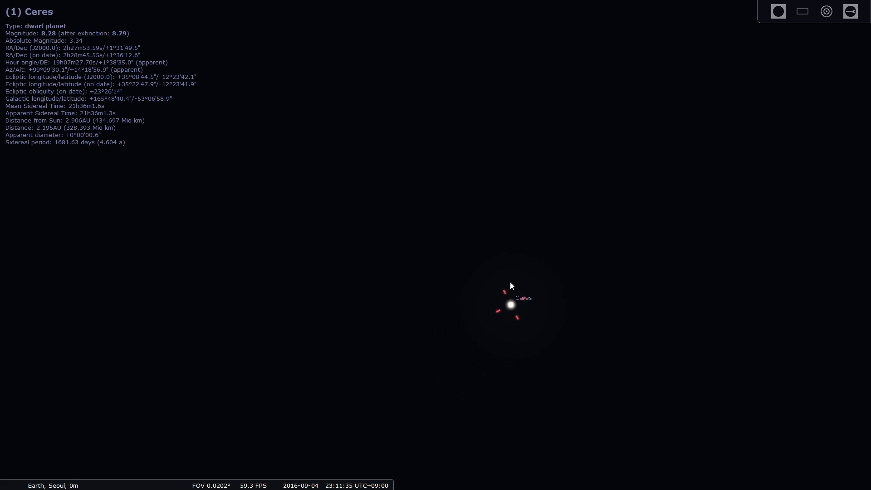
scroll("down", 3)
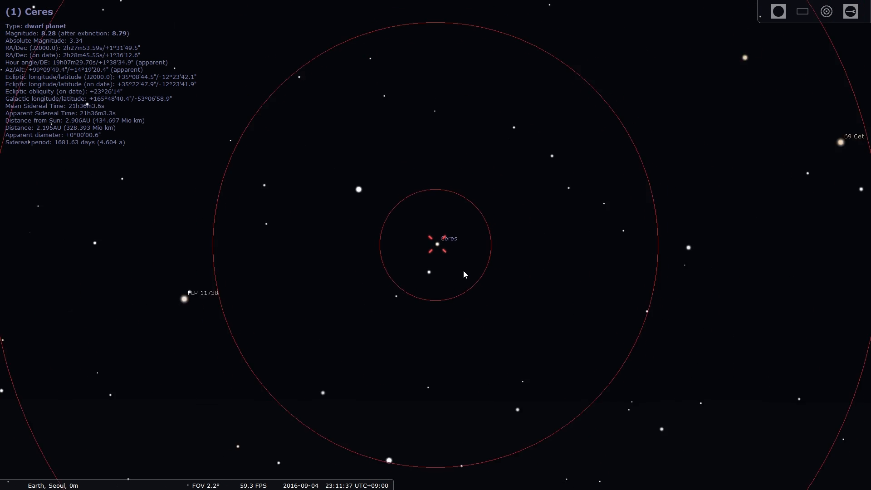
scroll("down", 3)
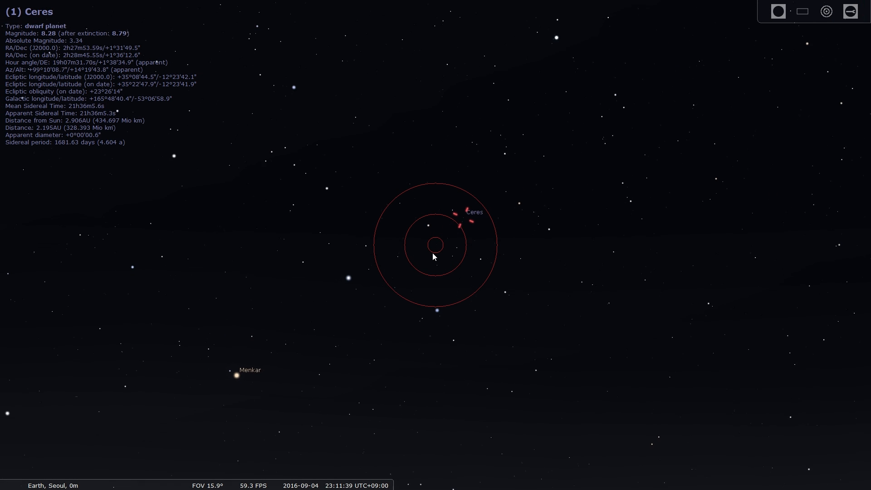
scroll("down", 3)
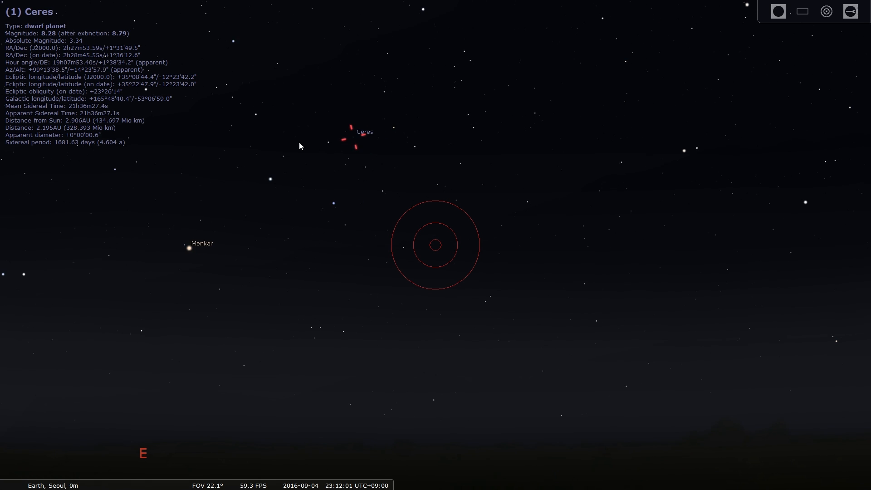
scroll("down", 3)
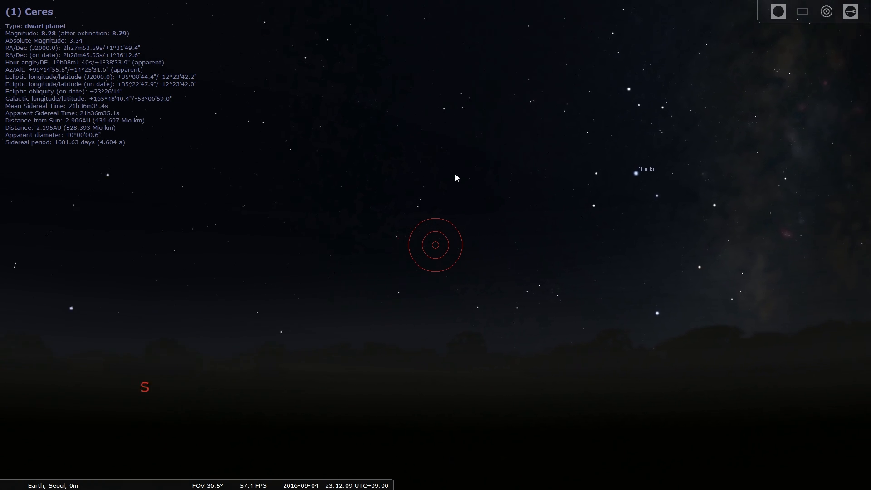
left_click(777, 11)
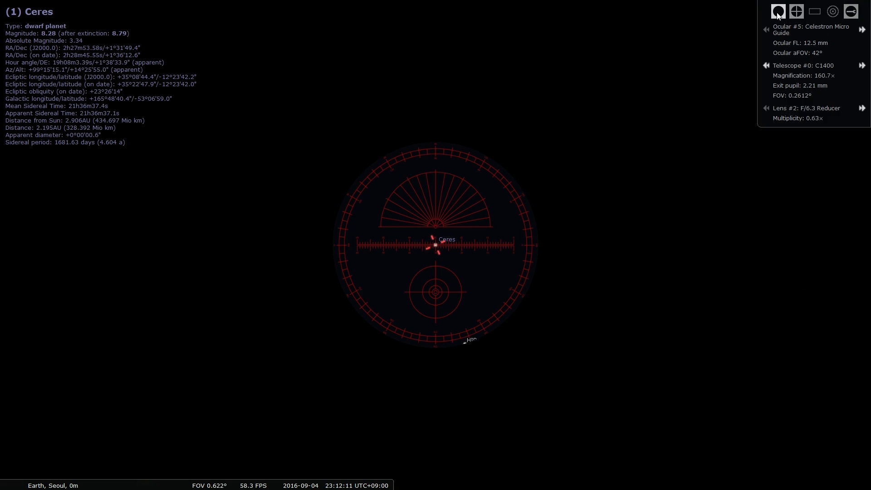
left_click(777, 11)
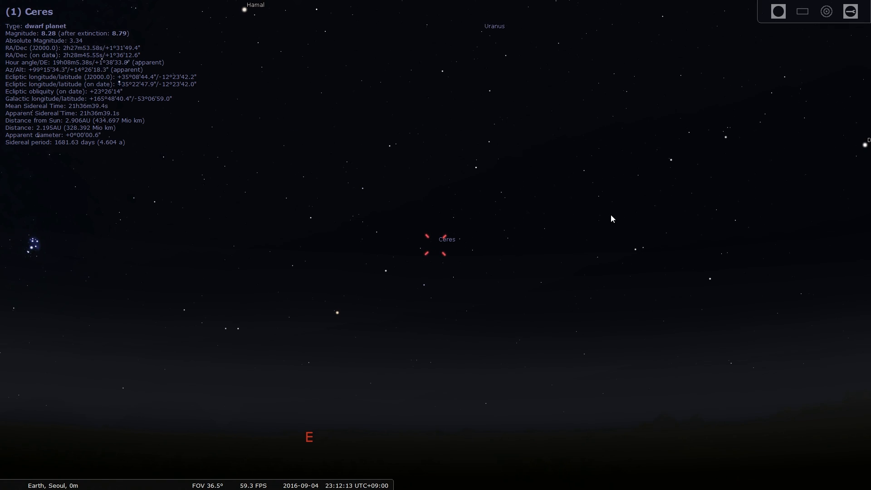
scroll("down", 3)
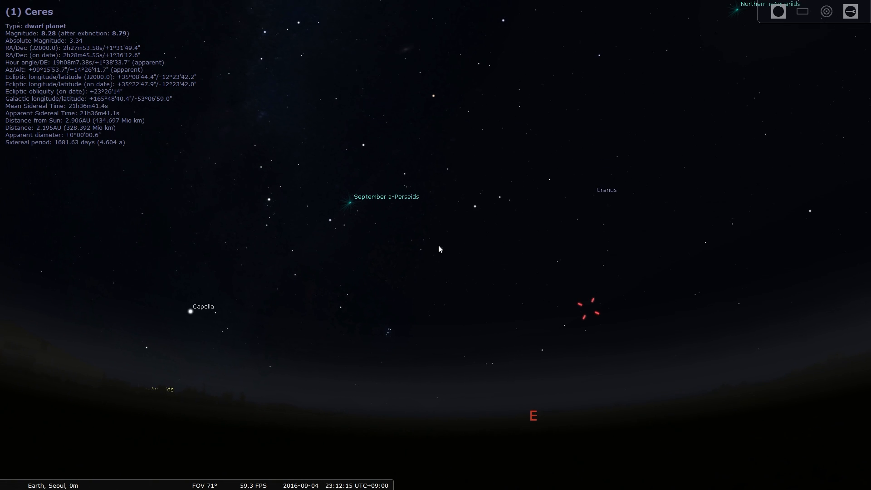
- Select the September ε-Perseids radiant and zoom out to widen the northern view
left_click(360, 203)
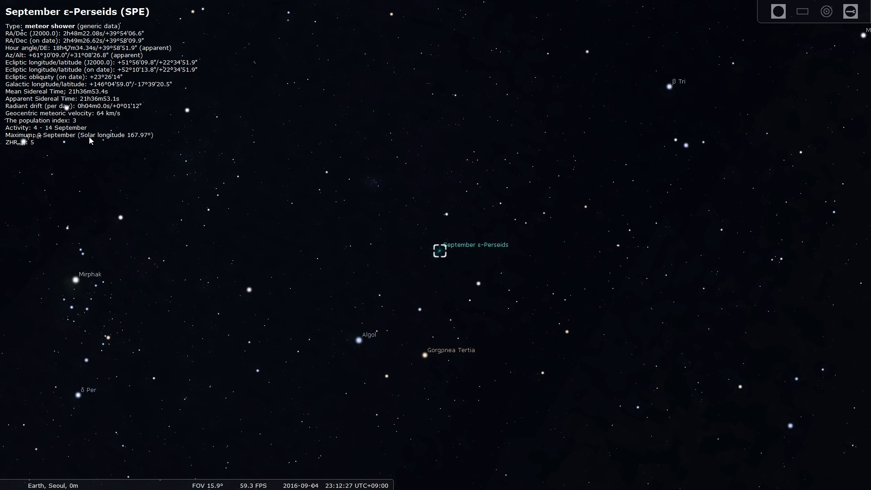
mouse_move(465, 267)
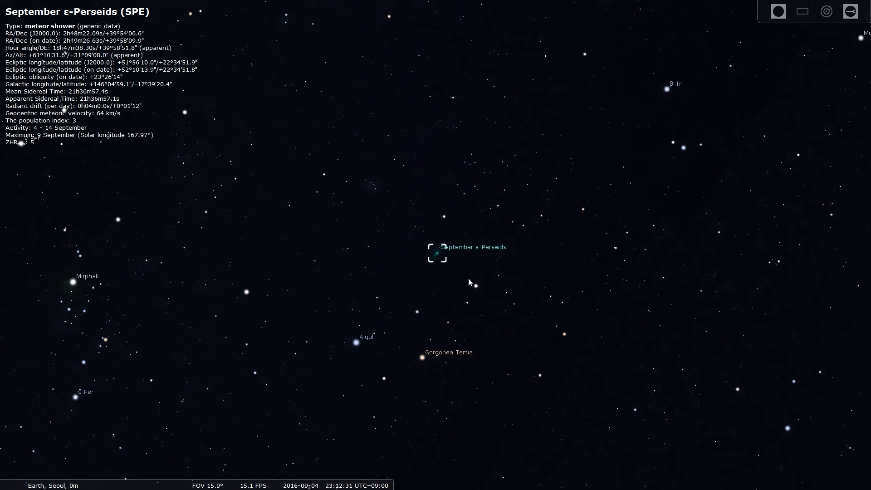
scroll("down", 3)
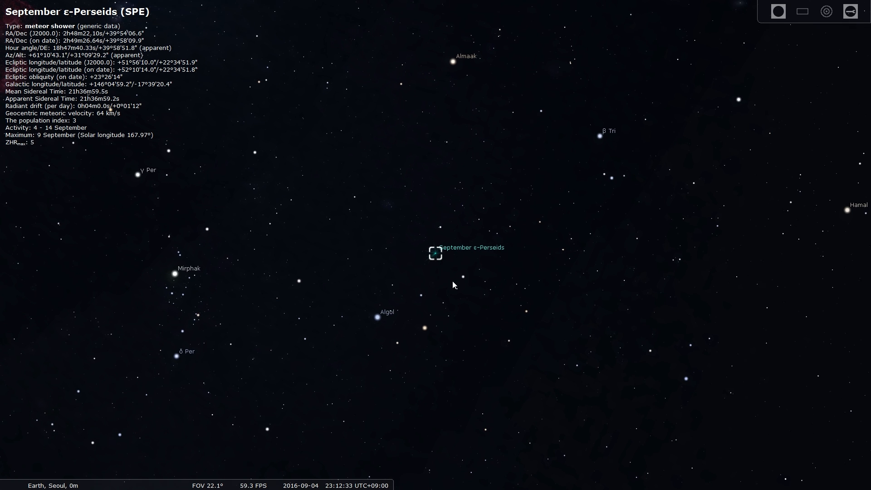
scroll("down", 3)
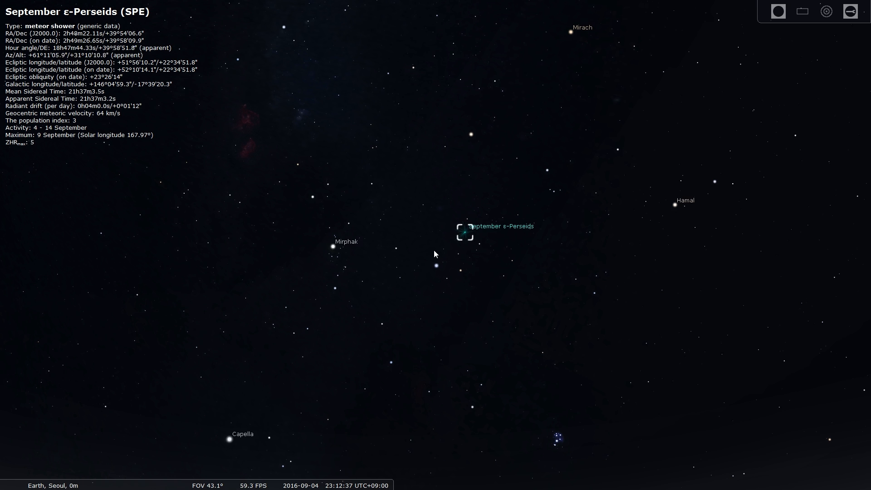
scroll("down", 3)
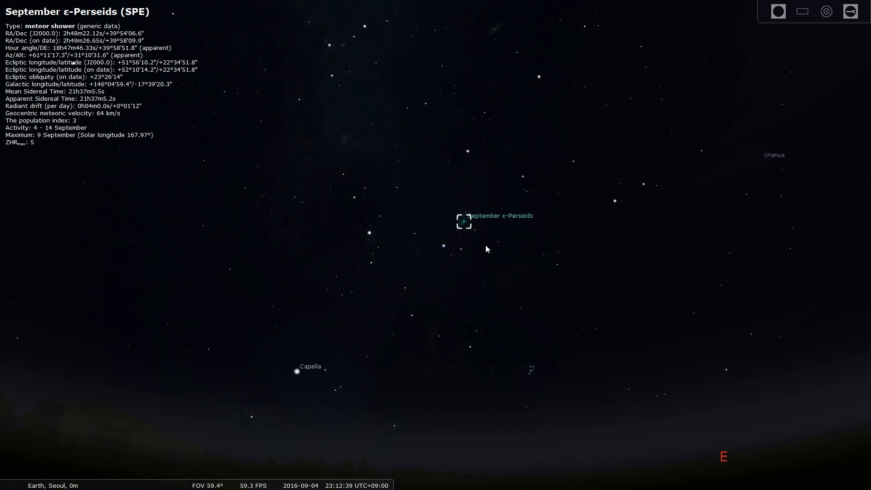
scroll("down", 3)
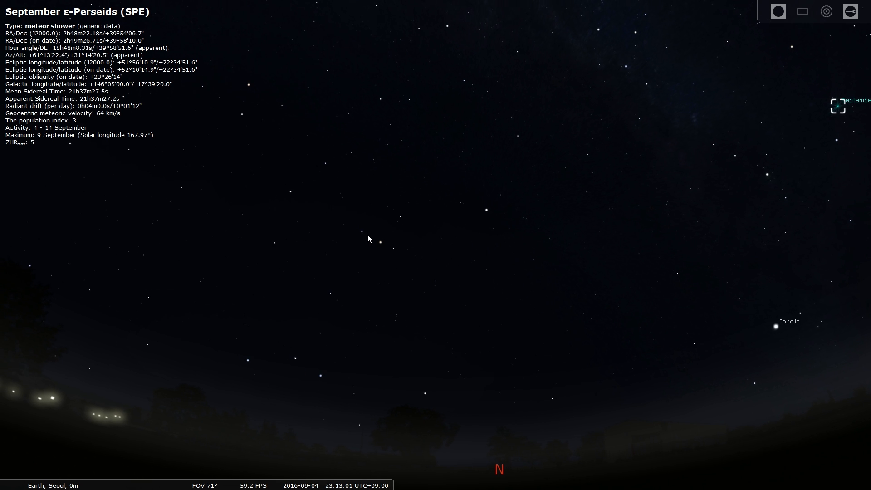
- Select Vega and zoom in on it, checking Pherkad and a faint nearby star
left_click(416, 256)
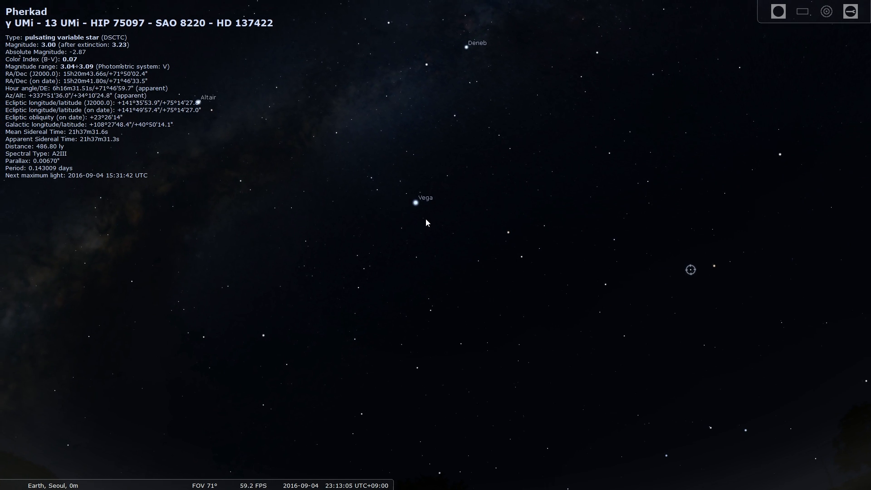
left_click(416, 202)
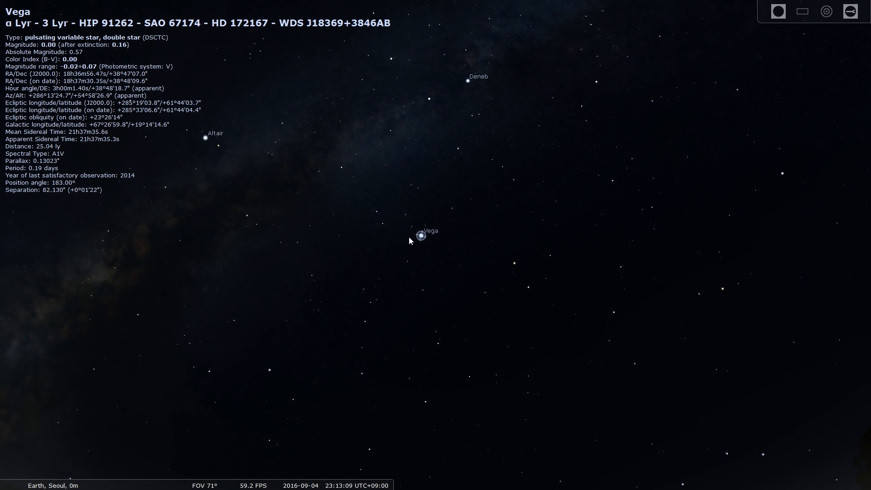
scroll("up", 3)
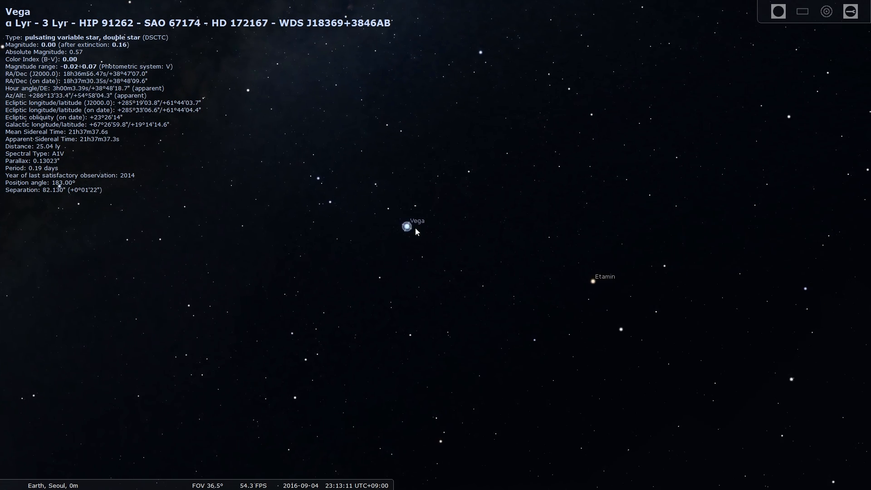
scroll("up", 3)
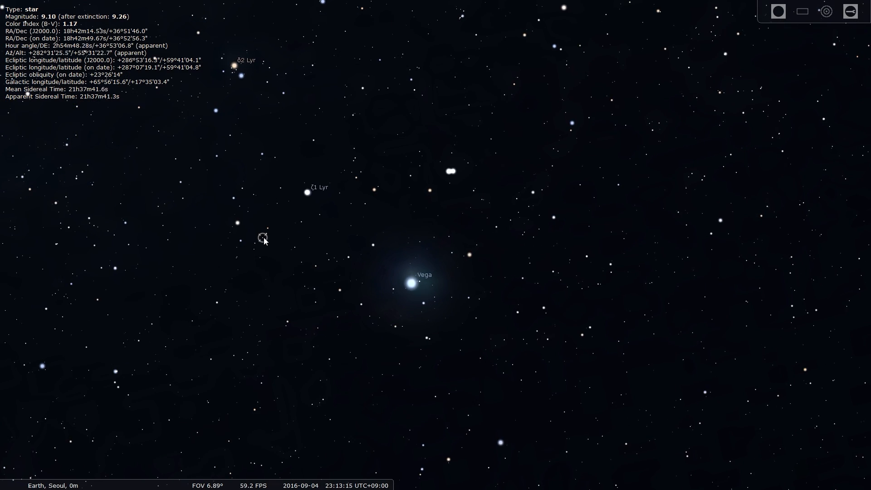
left_click(311, 267)
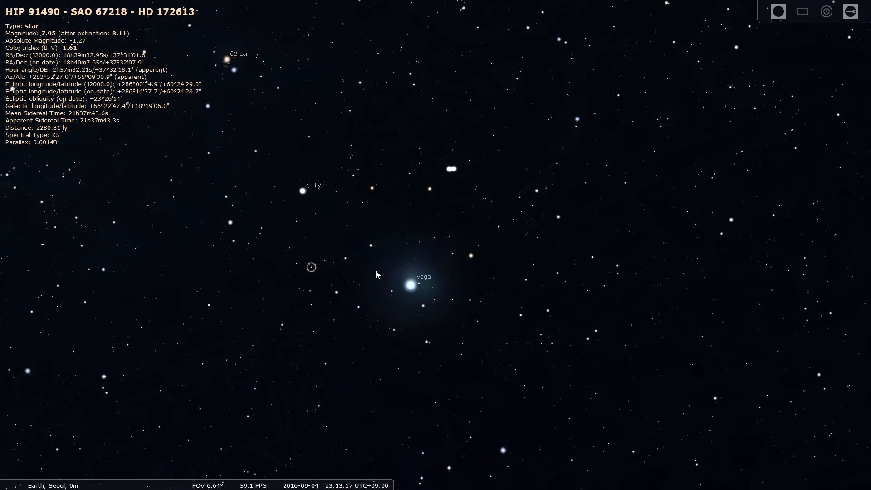
scroll("up", 3)
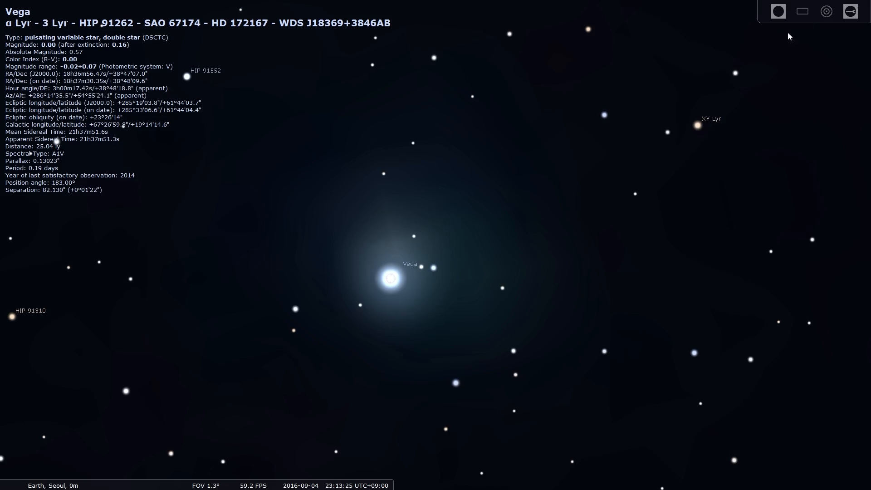
scroll("down", 3)
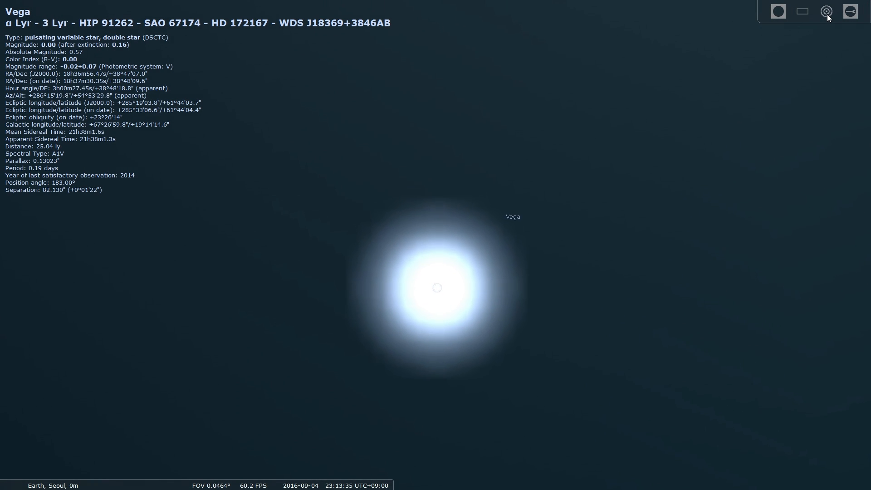
- View Vega through the Oculars eyepiece, then switch to the CCD sensor frame
left_click(777, 11)
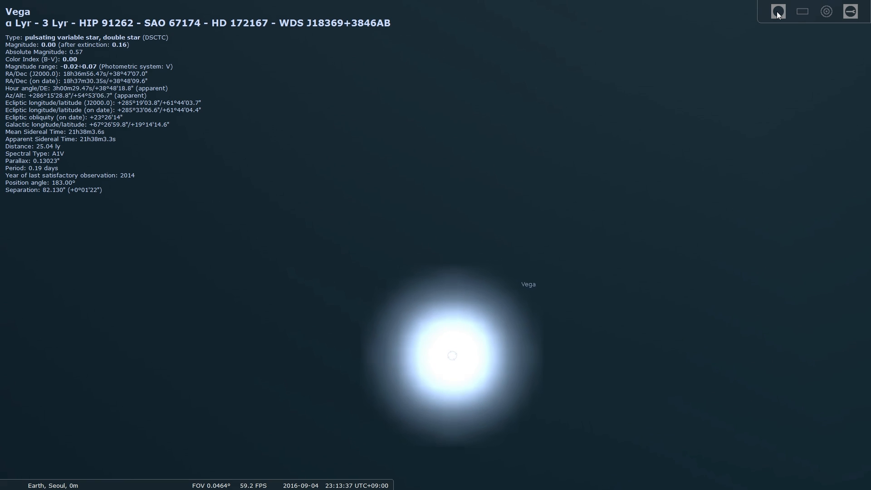
left_click(796, 11)
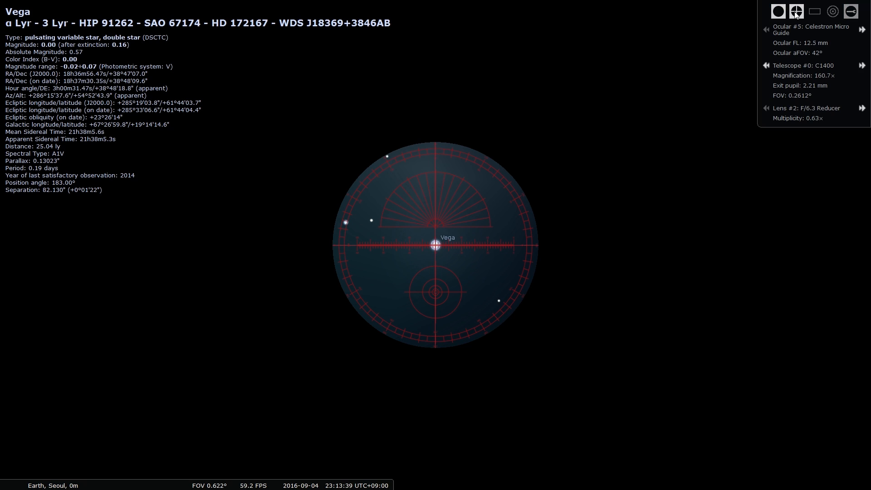
left_click(777, 10)
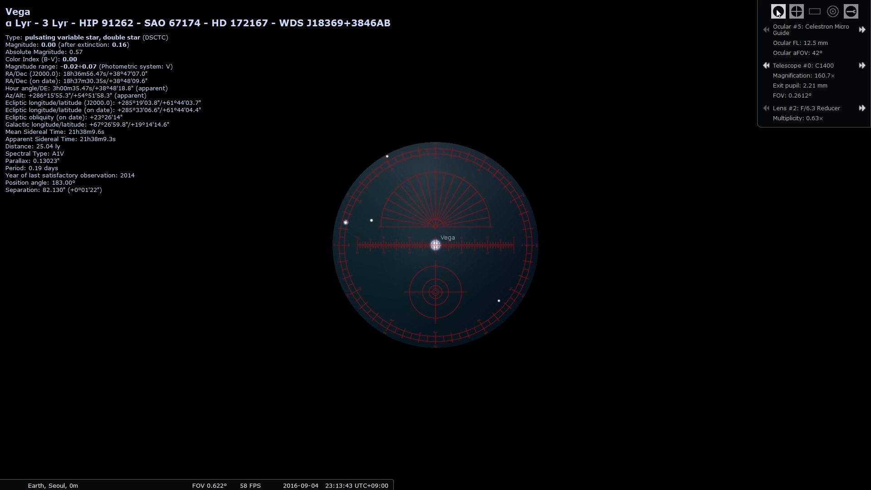
left_click(801, 11)
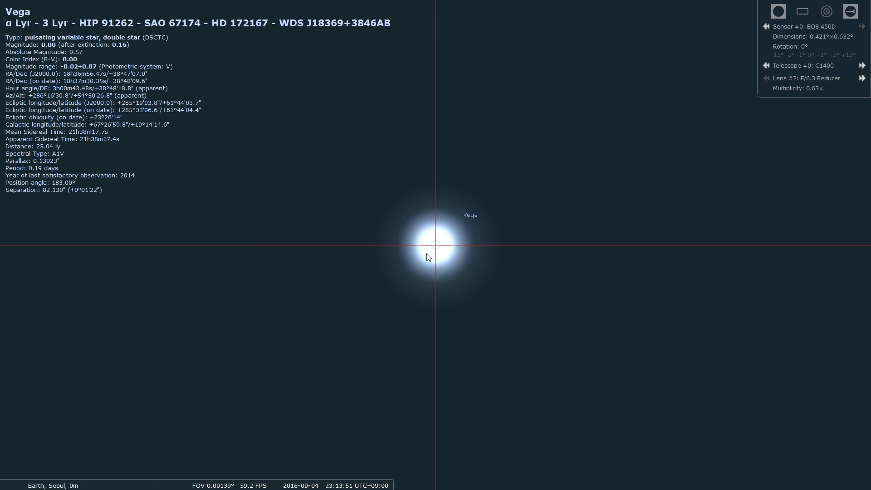
scroll("down", 3)
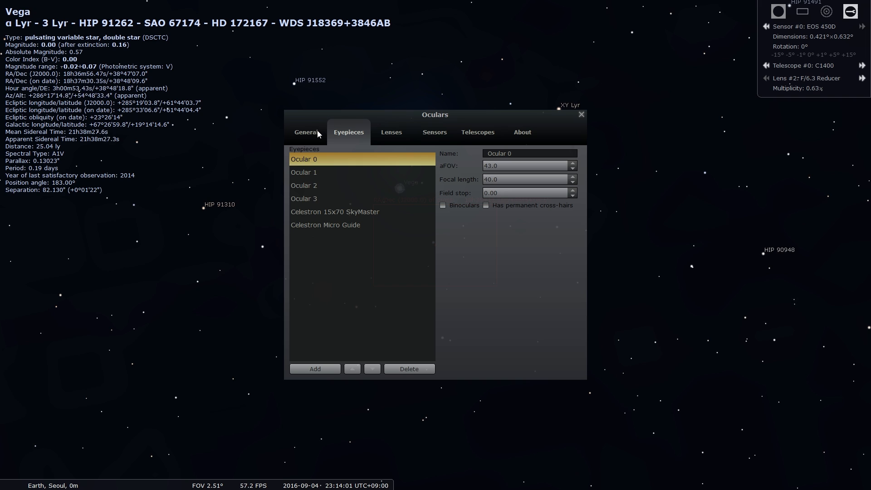
mouse_move(376, 166)
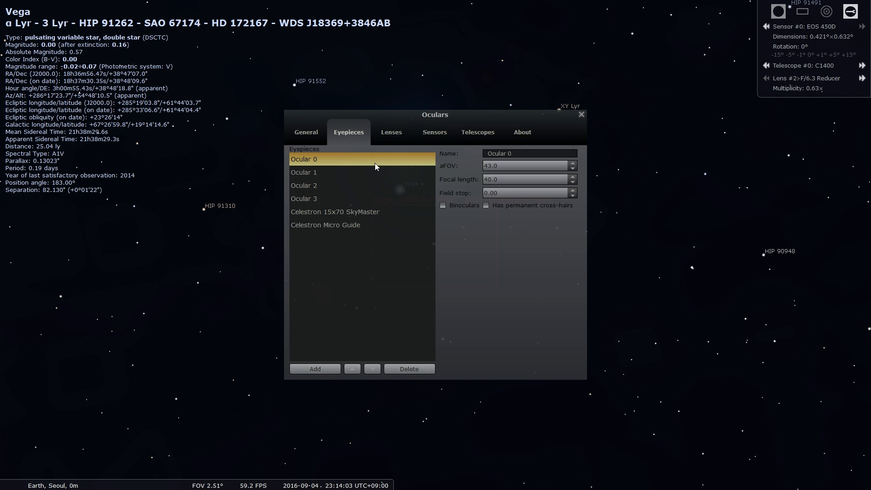
- Inspect Ocular 1, Barlow 3x, camera sensor and C1400 telescope settings, then close
left_click(304, 172)
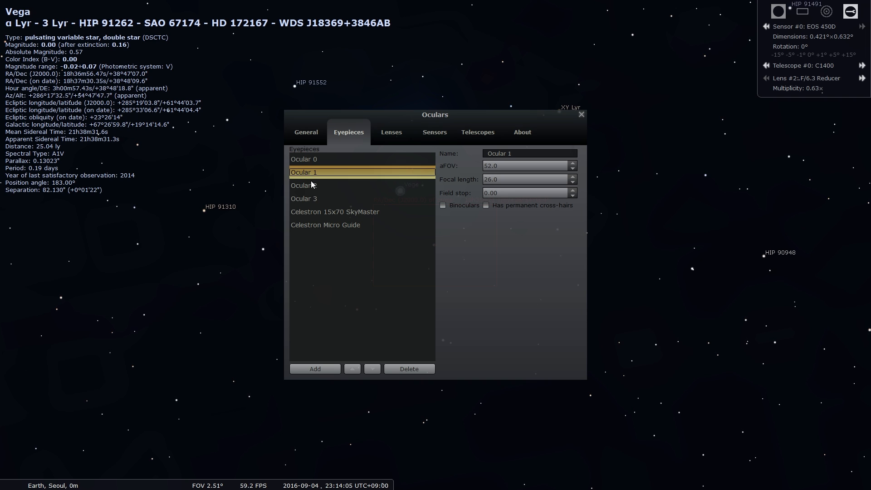
left_click(391, 131)
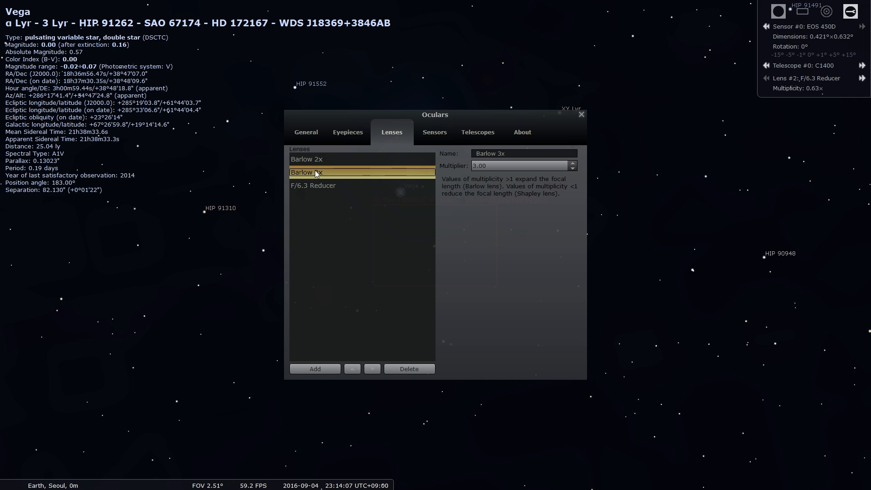
left_click(435, 132)
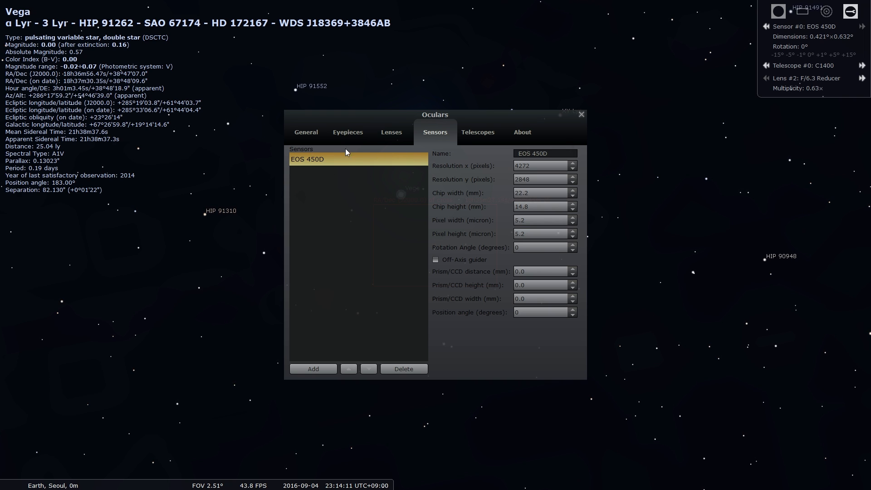
mouse_move(315, 169)
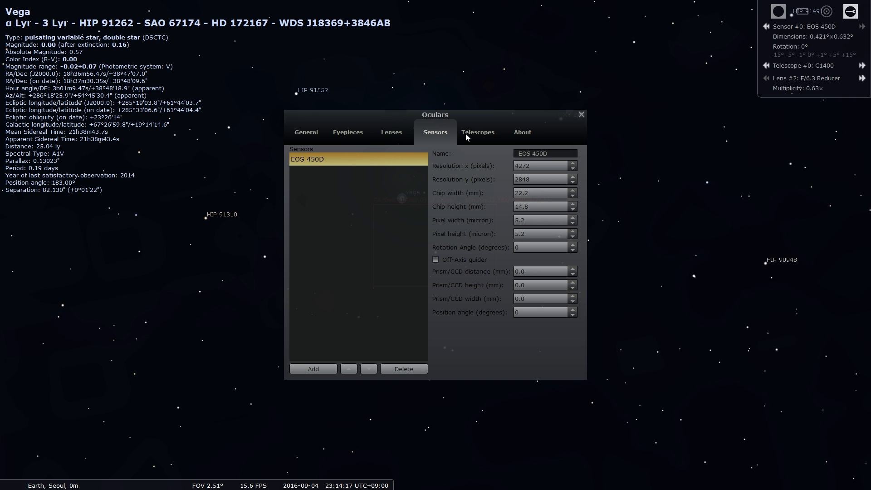
mouse_move(481, 134)
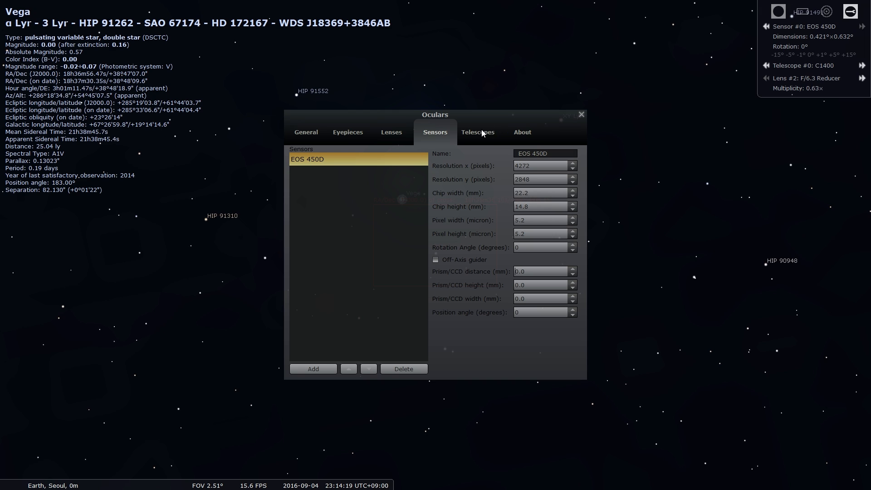
left_click(477, 132)
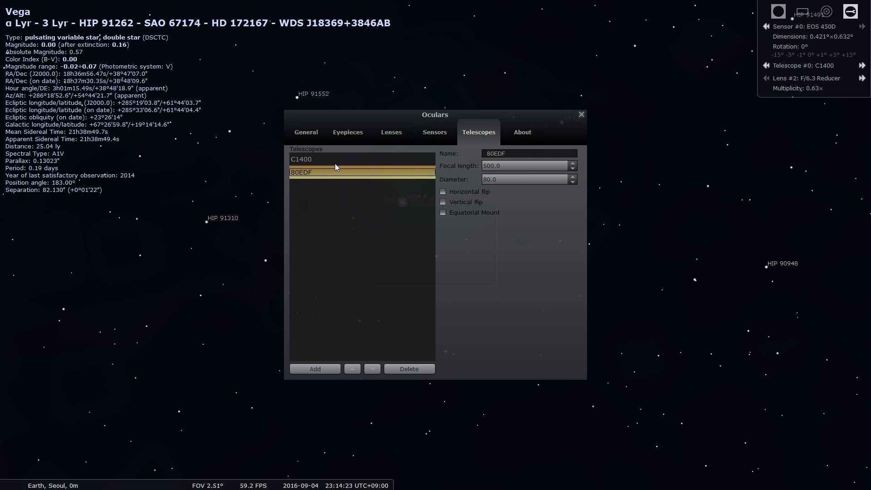
left_click(334, 159)
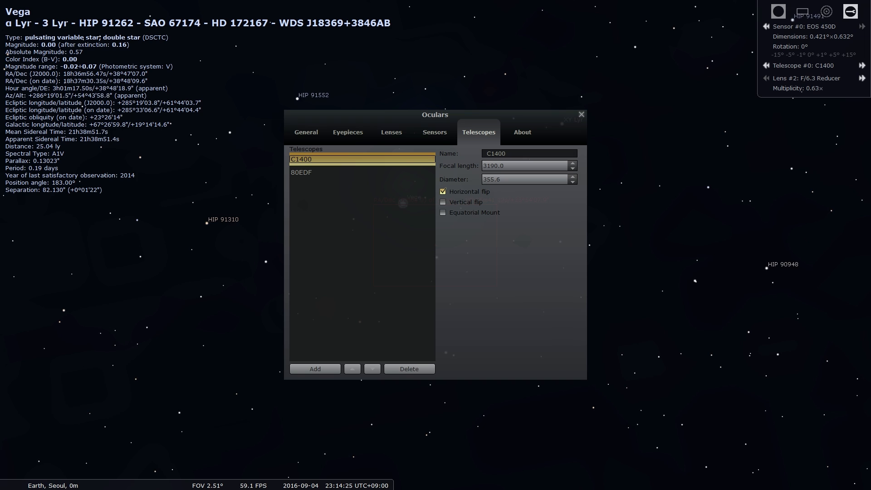
left_click(581, 114)
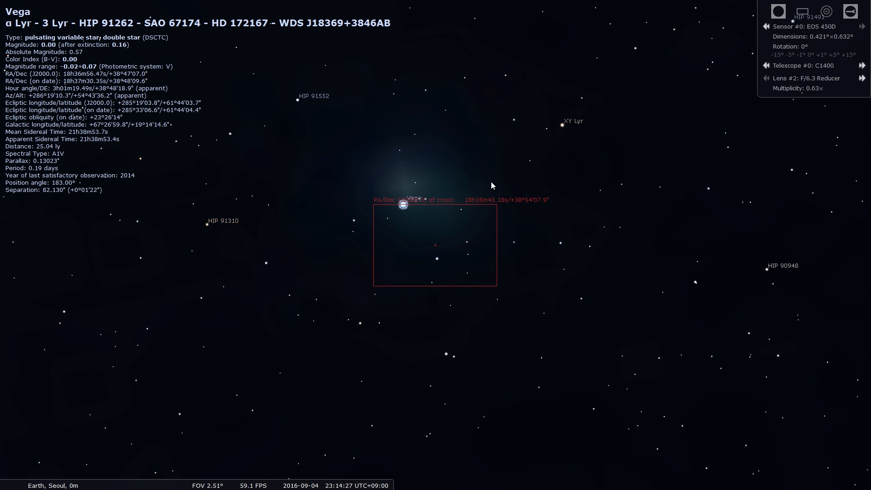
- Zoom far out to a wide south-eastern sky around Uranus and Fomalhaut
scroll("down", 3)
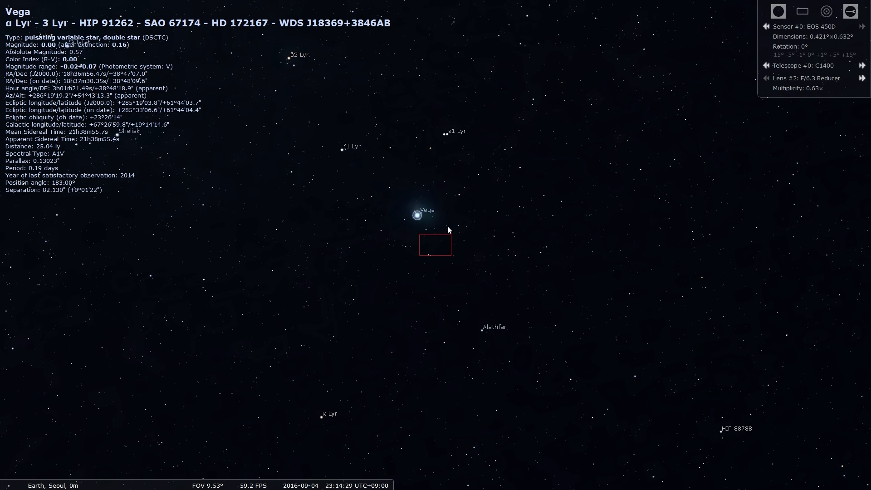
scroll("down", 3)
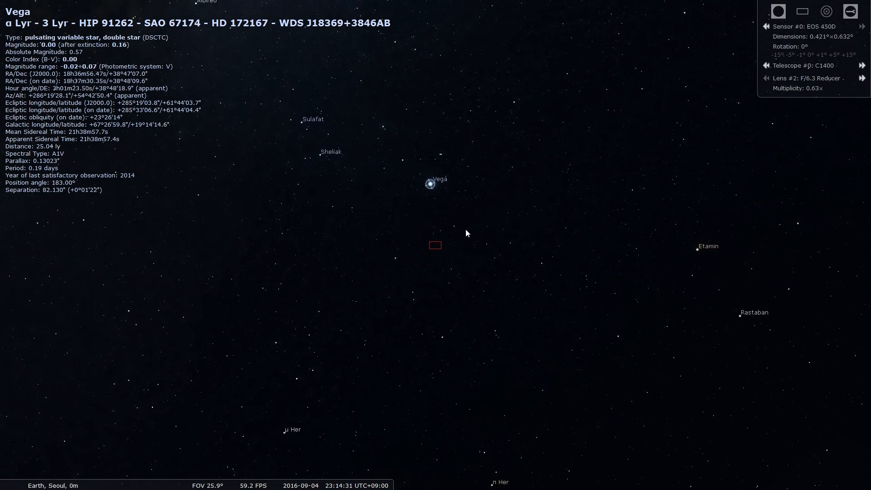
scroll("down", 3)
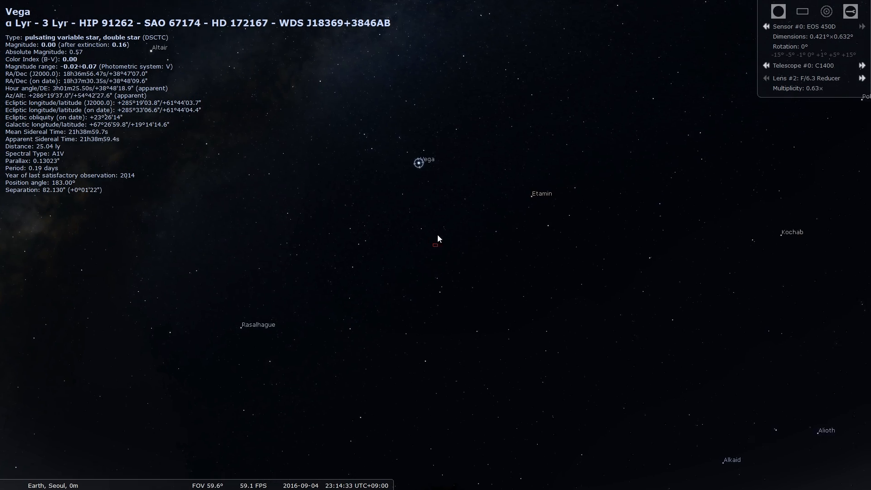
scroll("down", 3)
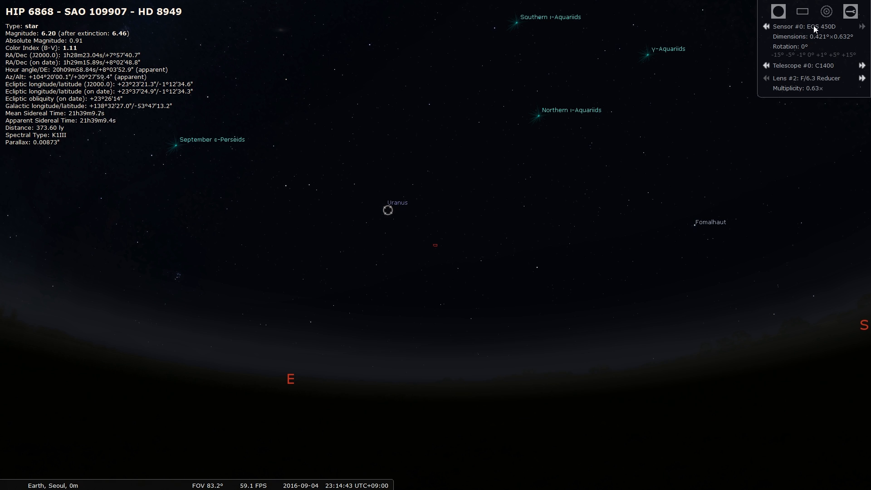
- Show the camera sensor frame and zoom in on Uranus
left_click(802, 11)
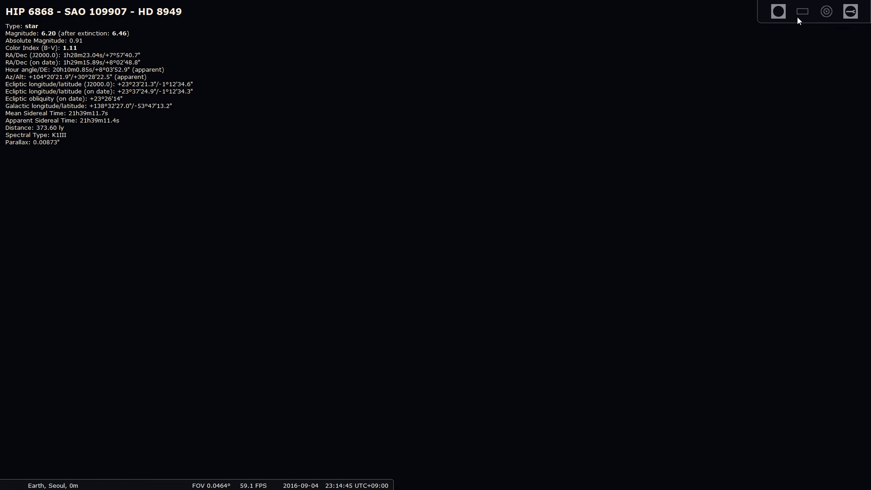
left_click(802, 11)
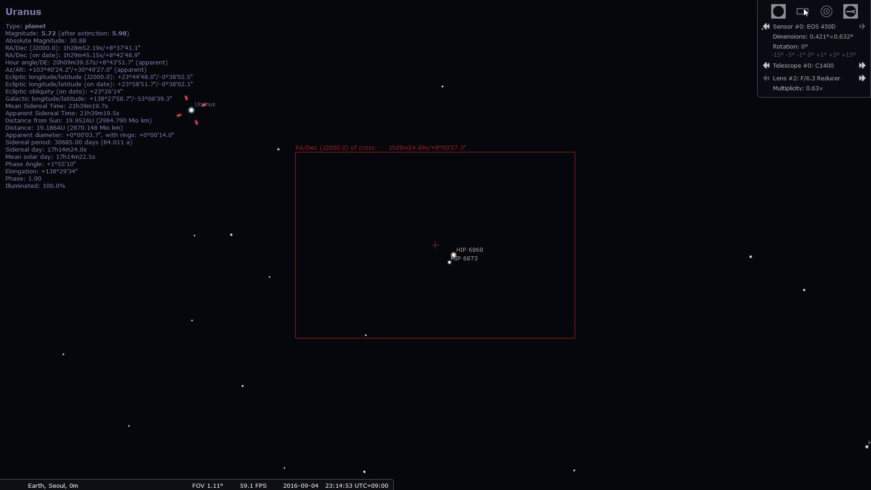
scroll("up", 3)
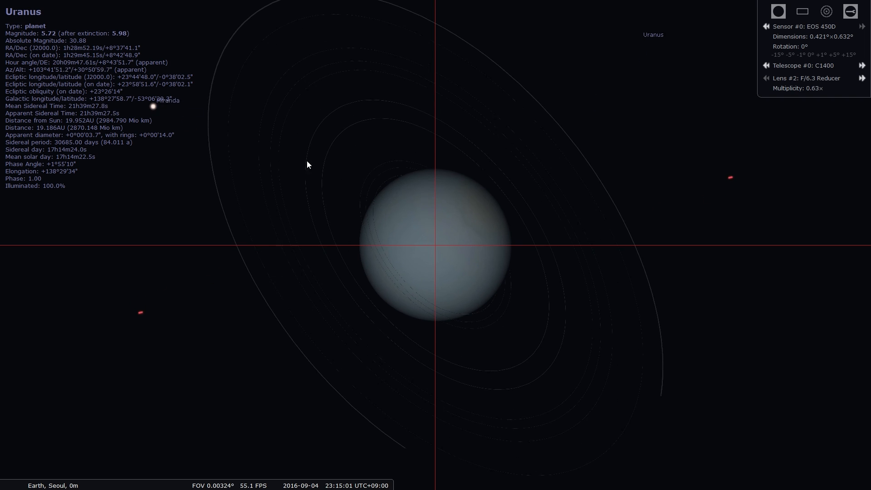
scroll("up", 3)
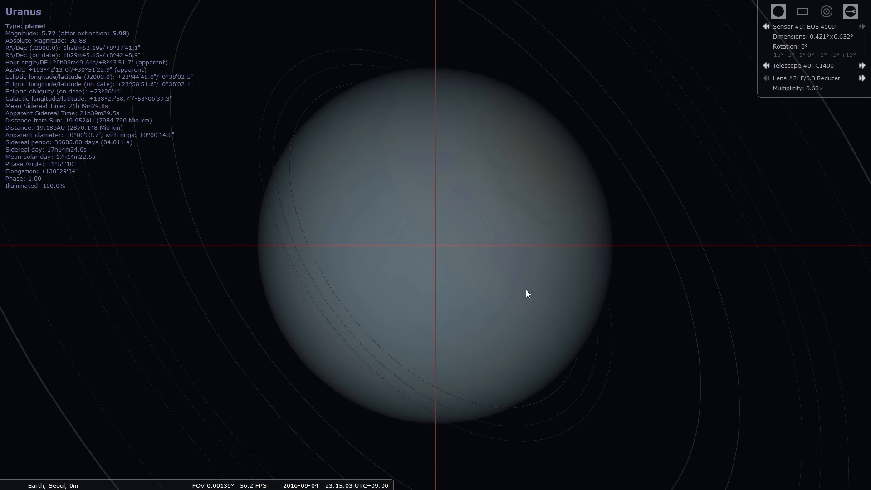
- Zoom out from Uranus until stars like Hamal and Diphda appear
scroll("down", 3)
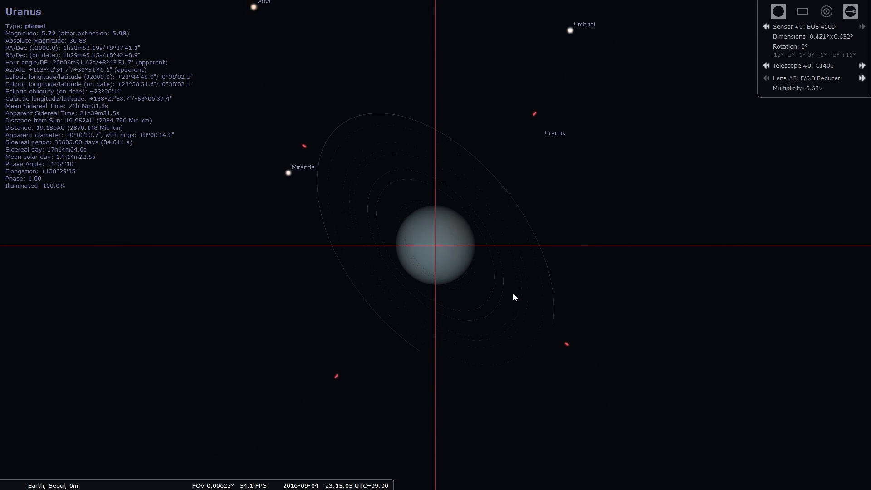
scroll("down", 3)
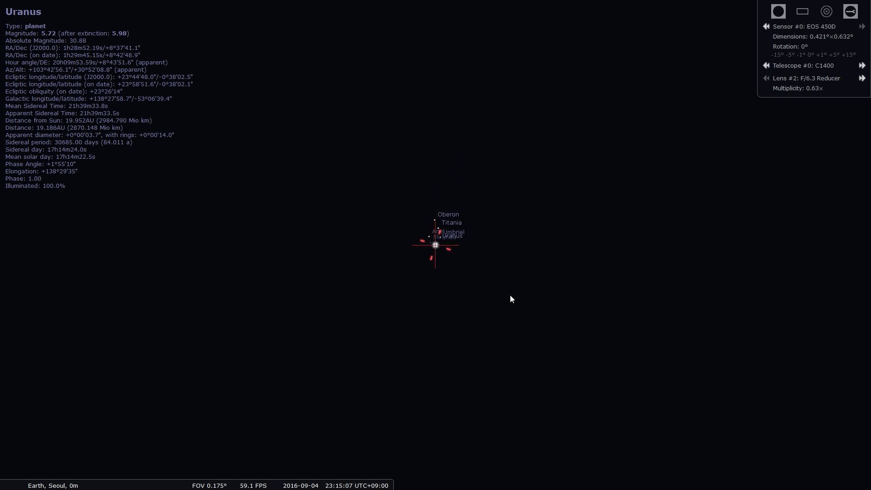
scroll("down", 3)
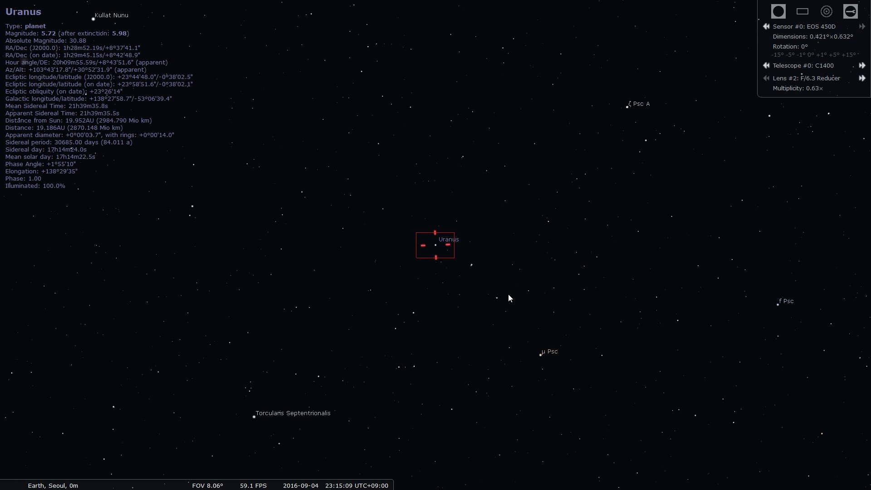
scroll("down", 3)
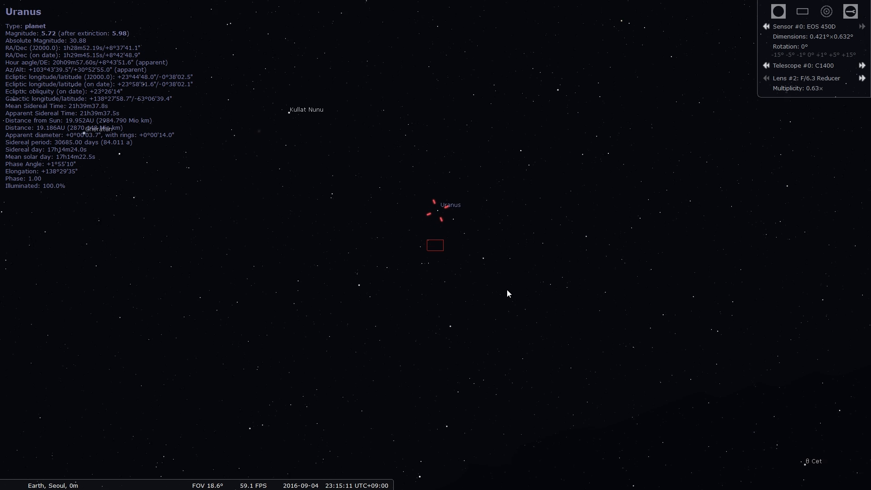
scroll("down", 3)
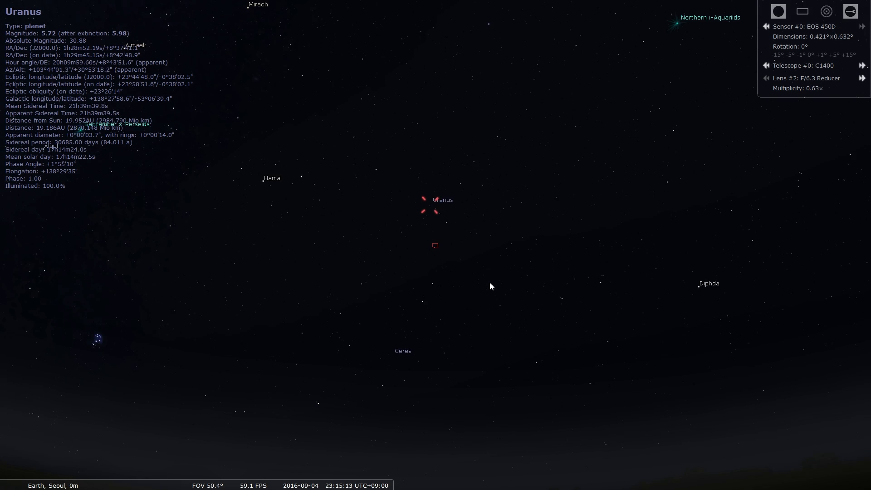
scroll("down", 3)
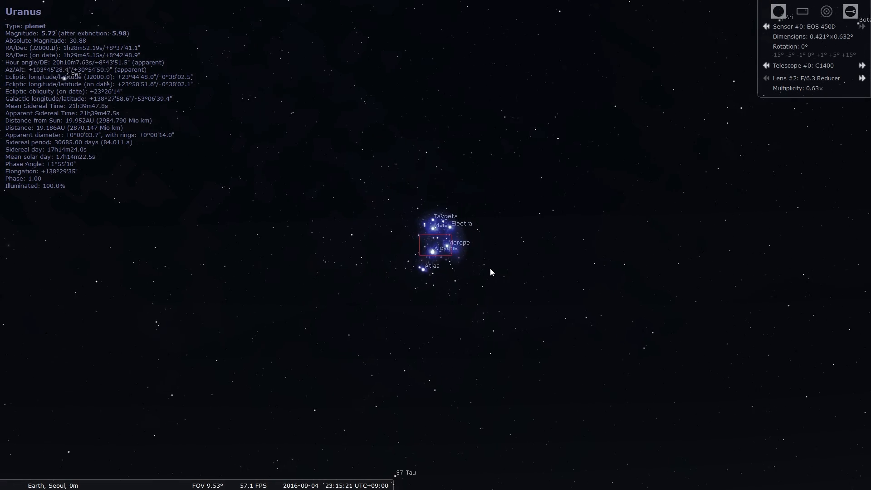
- Zoom in closely on Alcyone, then back out to the whole Pleiades cluster
scroll("up", 3)
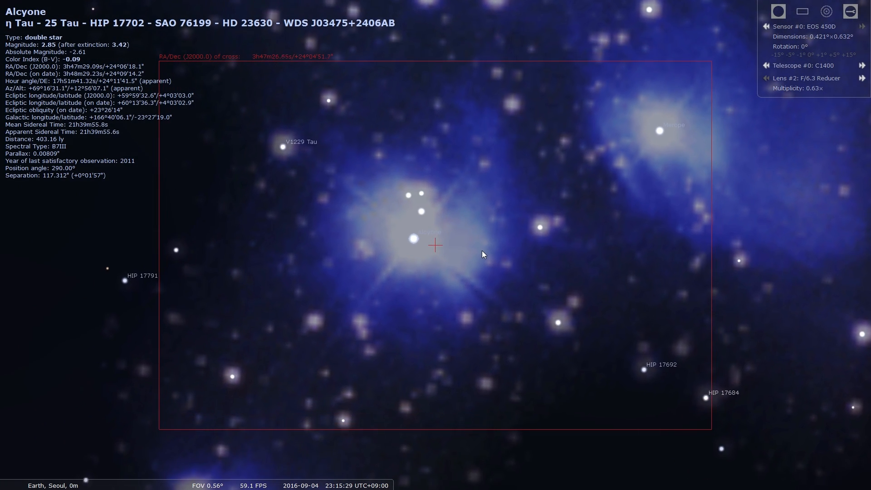
scroll("down", 3)
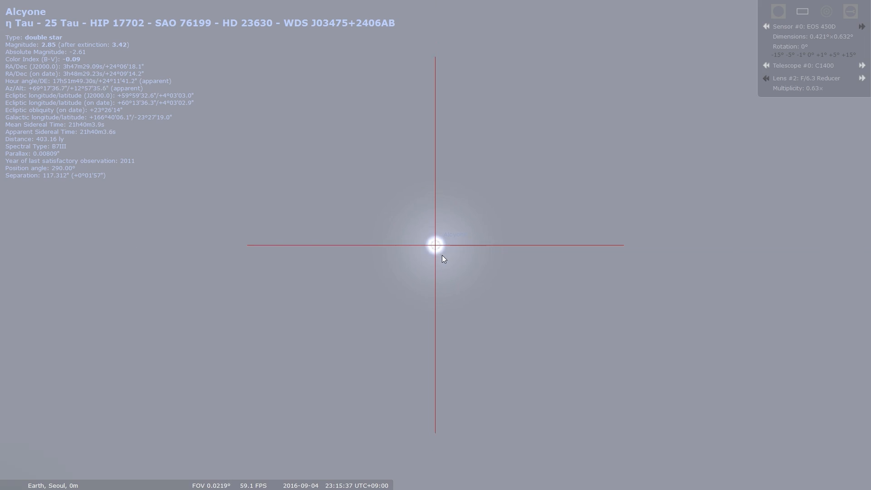
scroll("down", 3)
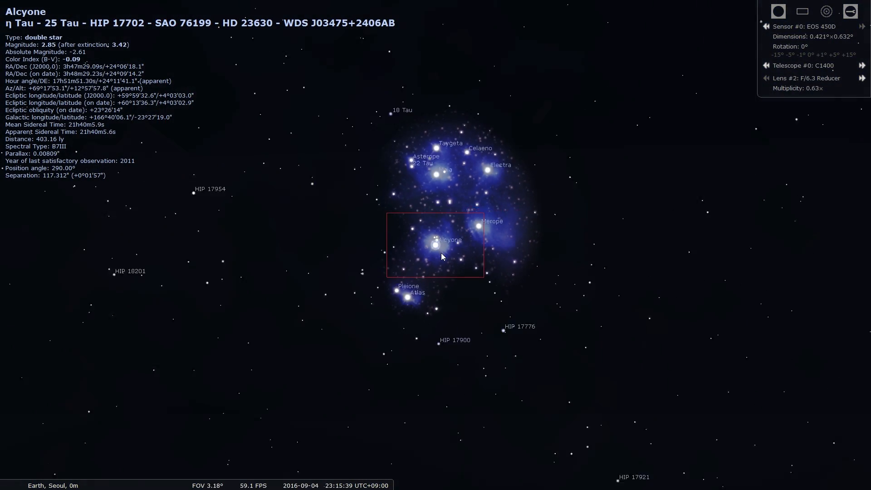
scroll("down", 3)
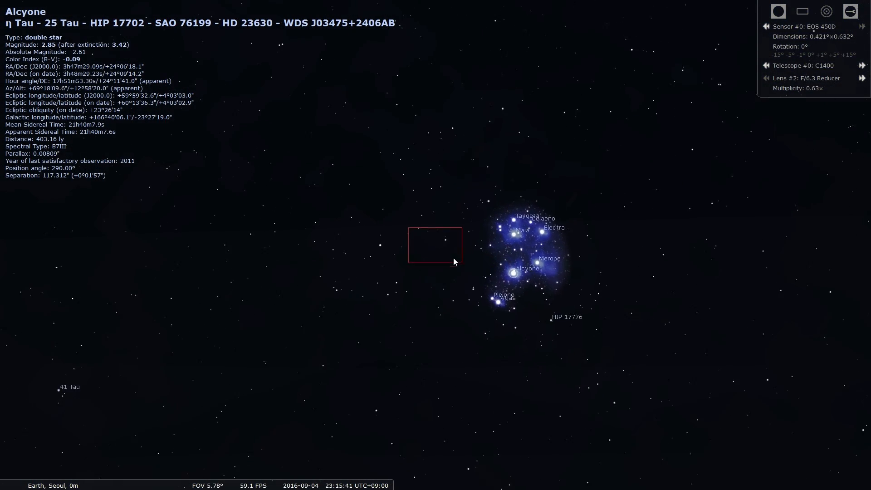
scroll("up", 3)
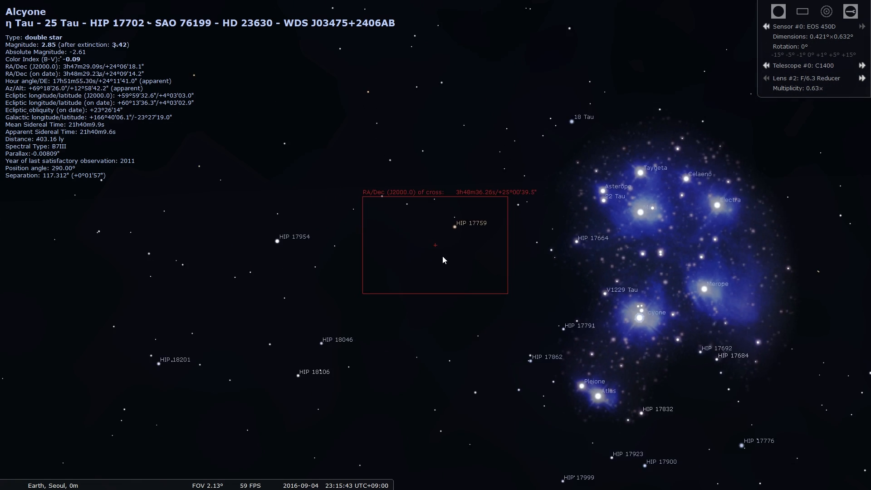
scroll("down", 3)
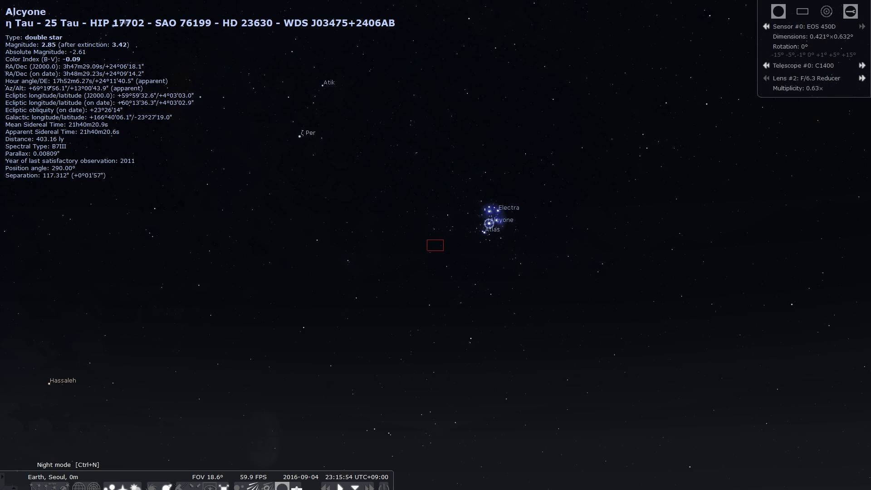
mouse_move(120, 480)
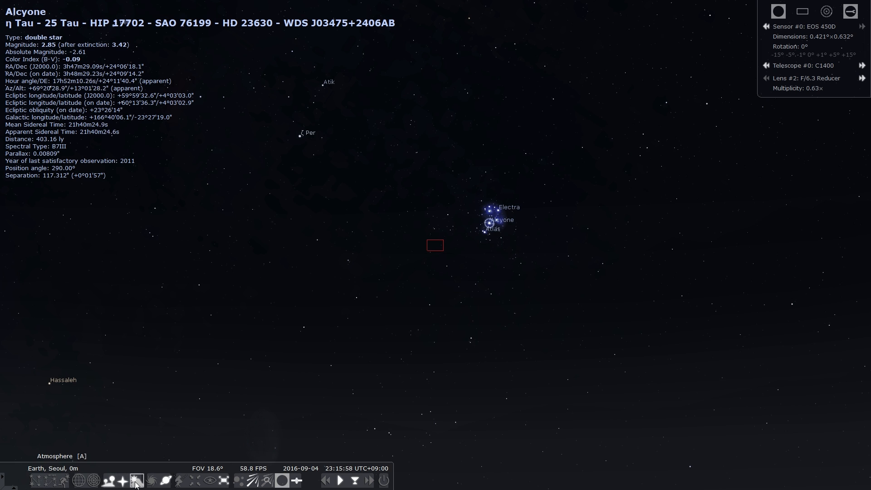
- Toggle the atmosphere and deep-sky objects, then show the ground landscape
left_click(108, 481)
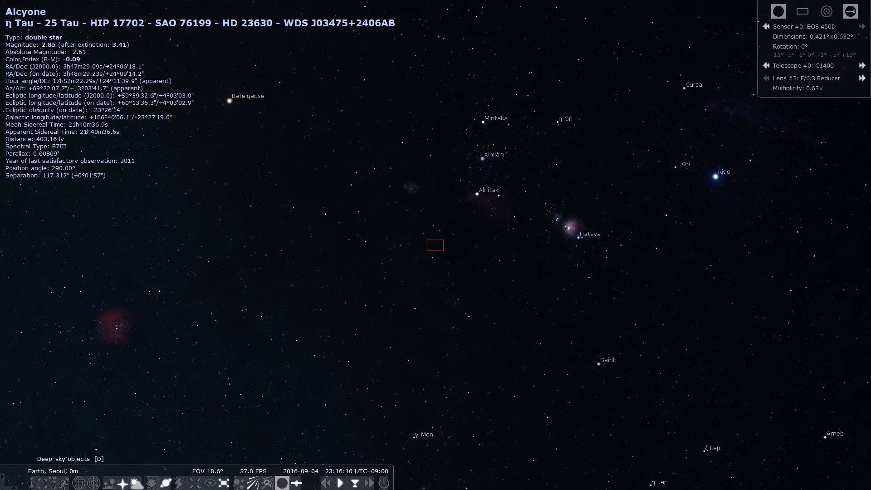
left_click(121, 481)
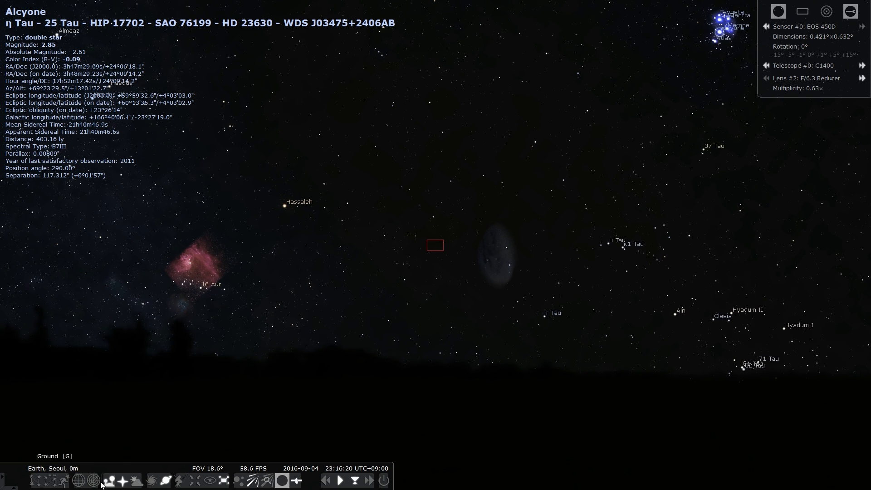
left_click(137, 480)
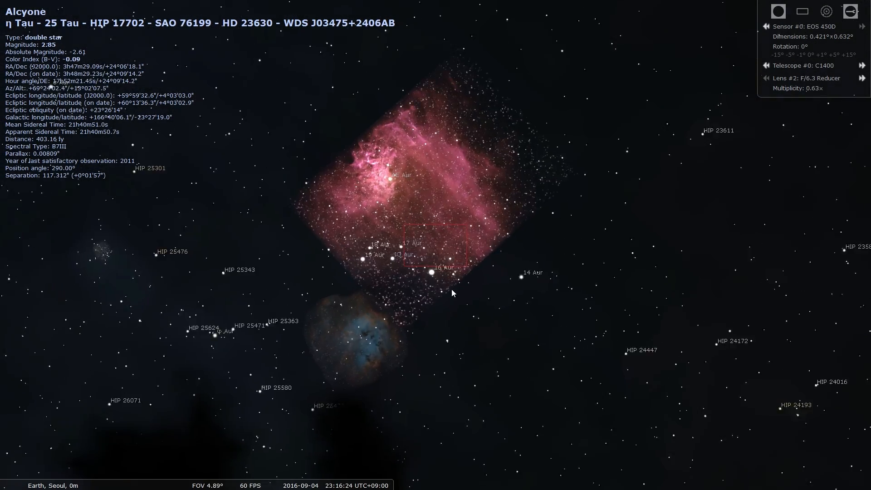
- Zoom in on the pink nebula image in Auriga
scroll("up", 3)
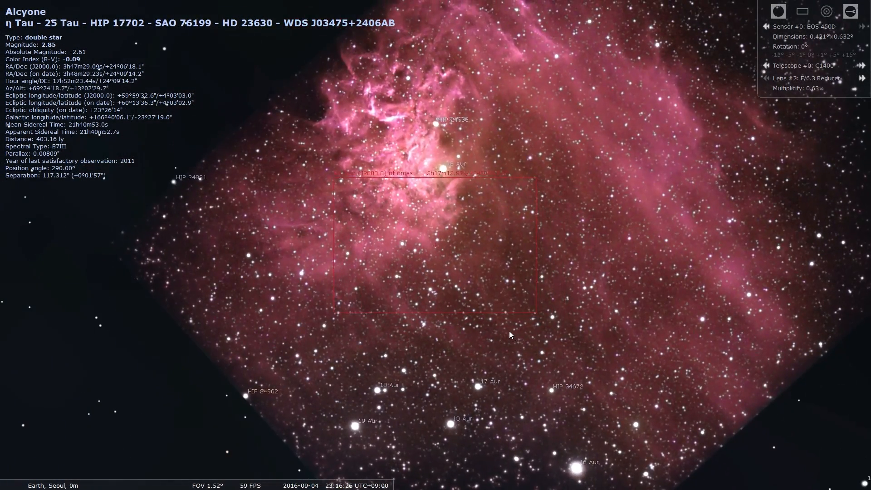
scroll("up", 3)
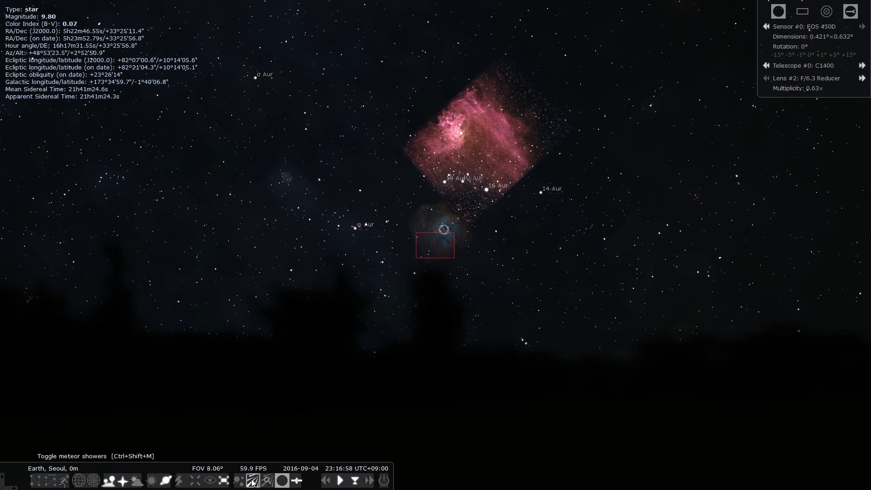
mouse_move(267, 481)
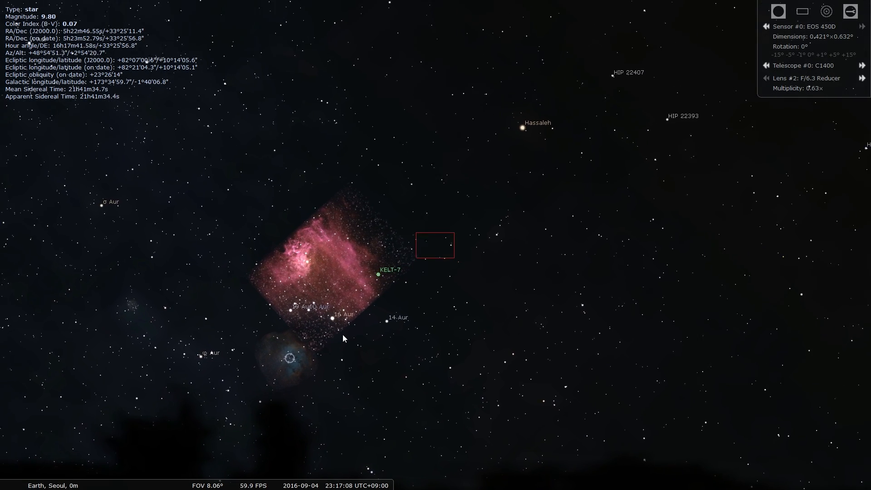
- Select KELT-7, then the neighbouring star HIP 24323, and zoom back out
left_click(378, 273)
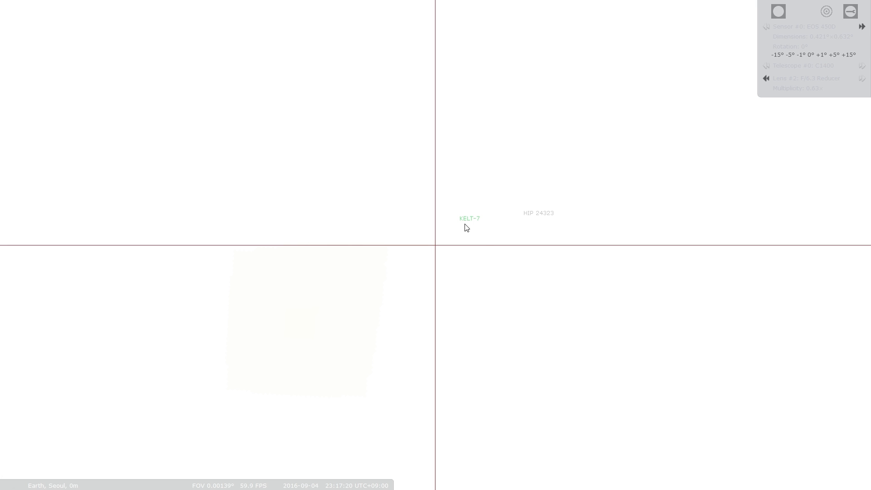
left_click(537, 213)
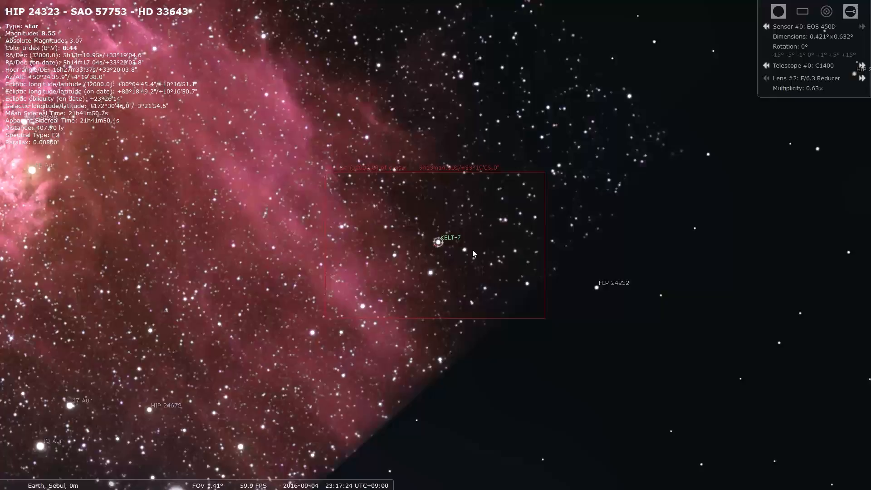
scroll("down", 3)
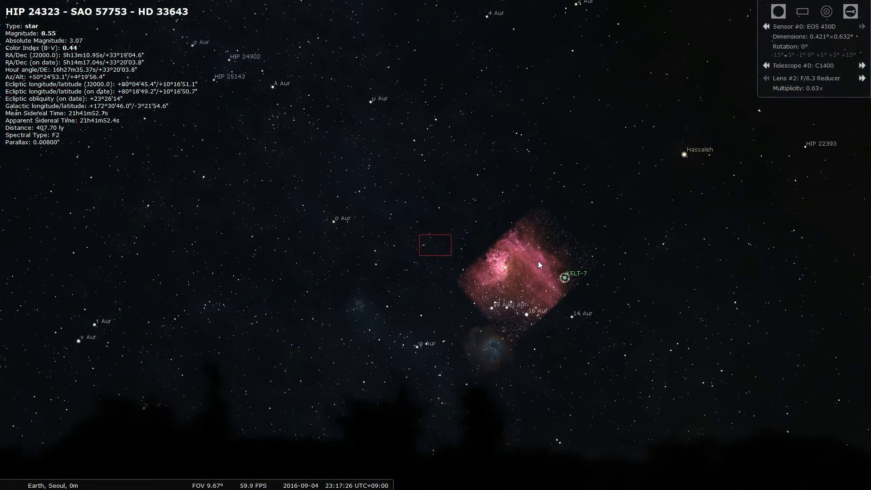
scroll("down", 3)
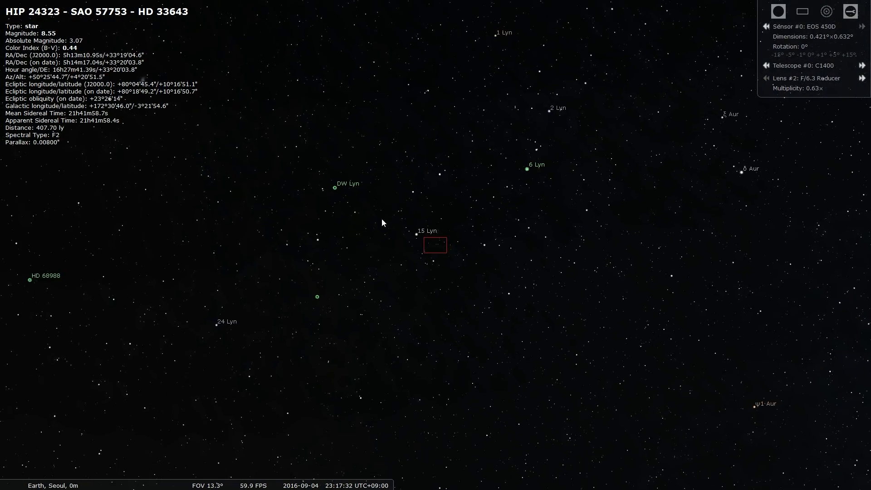
- Zoom out from the Kepler field to a 50° Milky Way view near Altair and Vega
scroll("down", 3)
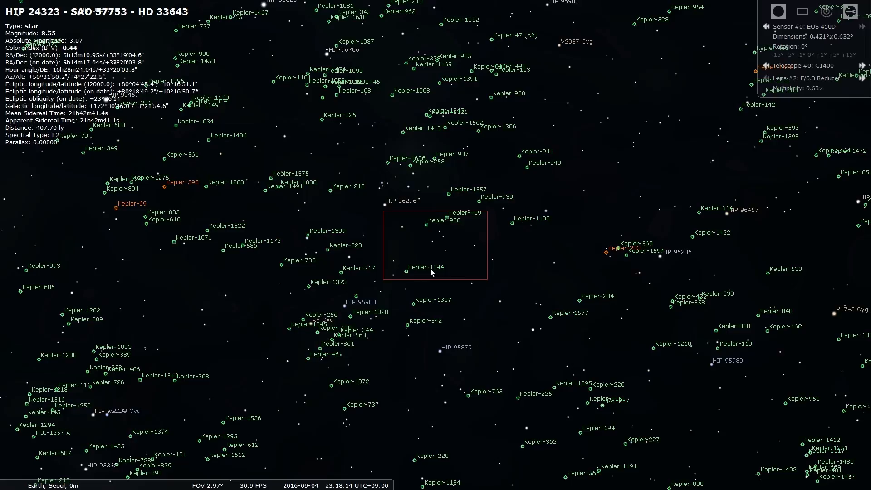
scroll("down", 3)
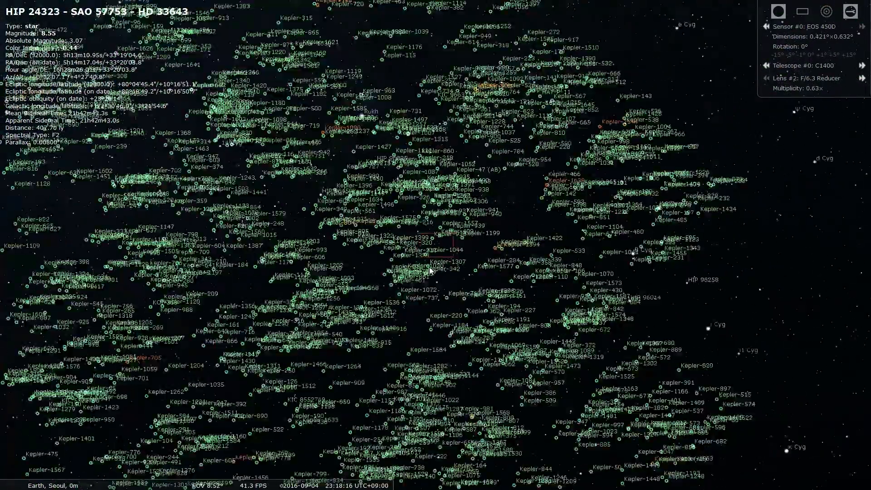
scroll("down", 3)
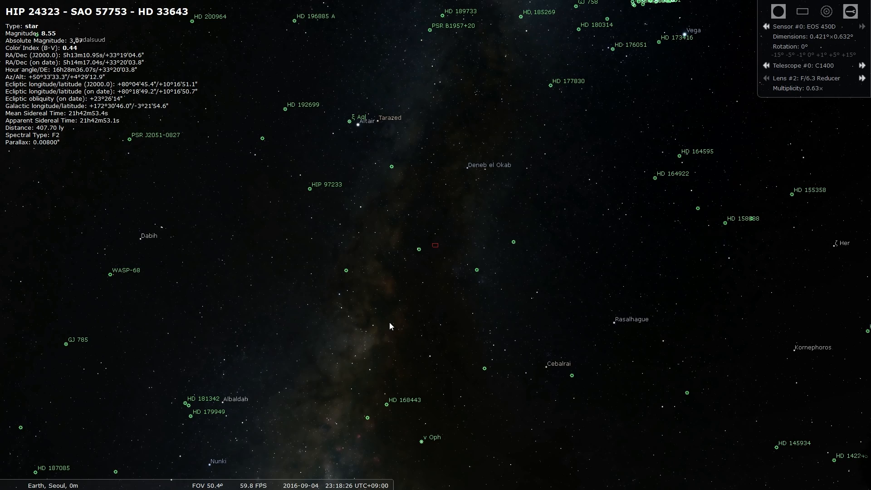
- Select the WASP-68 planetary system and zoom out to about a 26° field
left_click(110, 273)
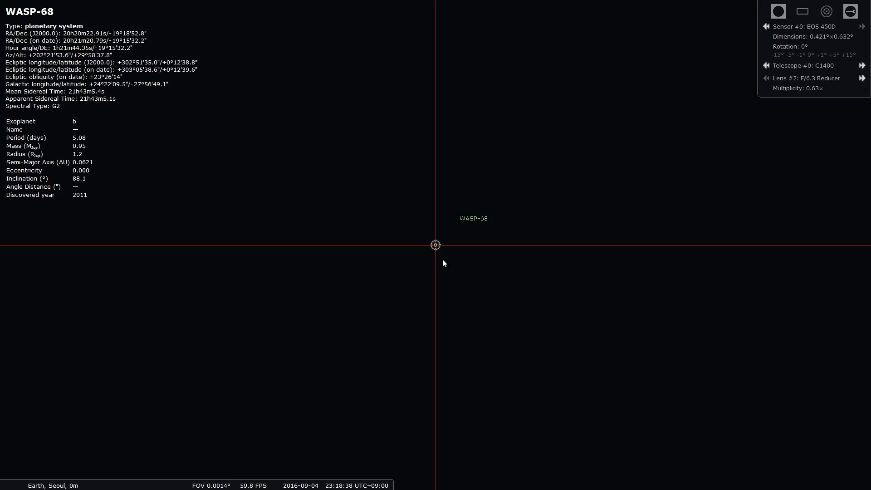
scroll("down", 3)
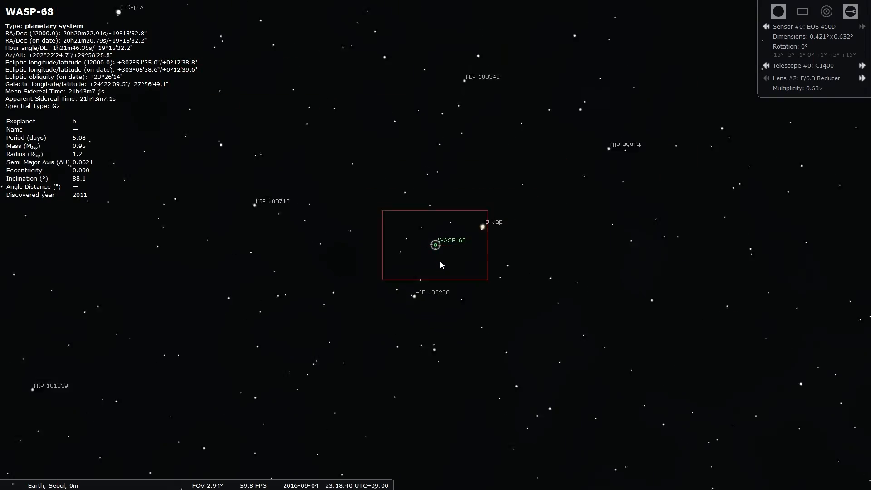
scroll("down", 3)
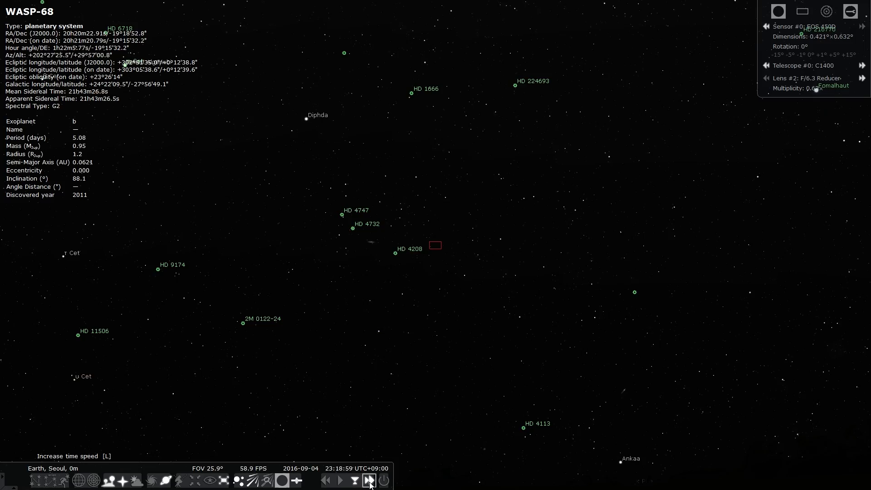
- Increase the time speed twice and select the CZ-4B R/B satellite
left_click(368, 480)
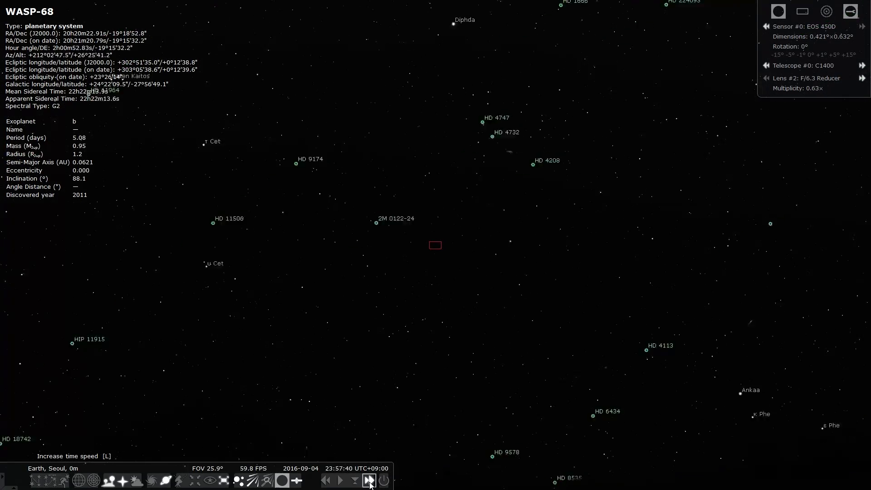
left_click(368, 481)
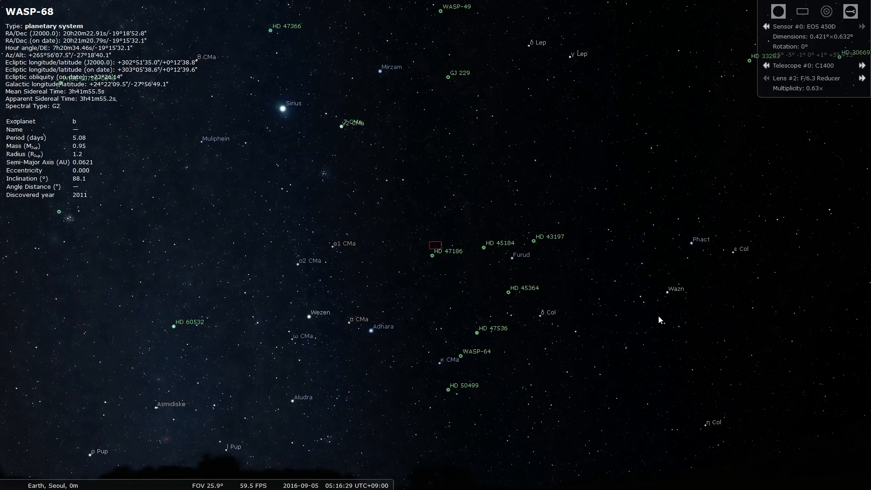
left_click(641, 291)
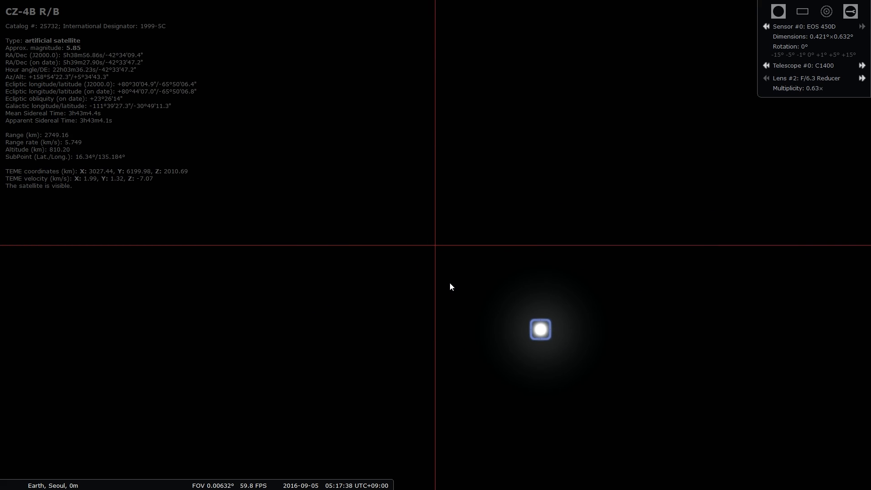
- Zoom out from CZ-4B R/B to a wide Canis Major and Puppis field
scroll("down", 3)
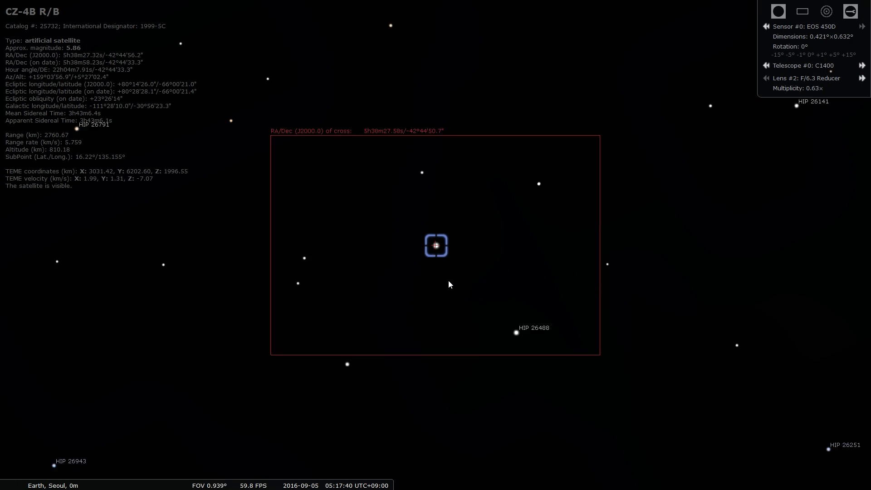
scroll("down", 3)
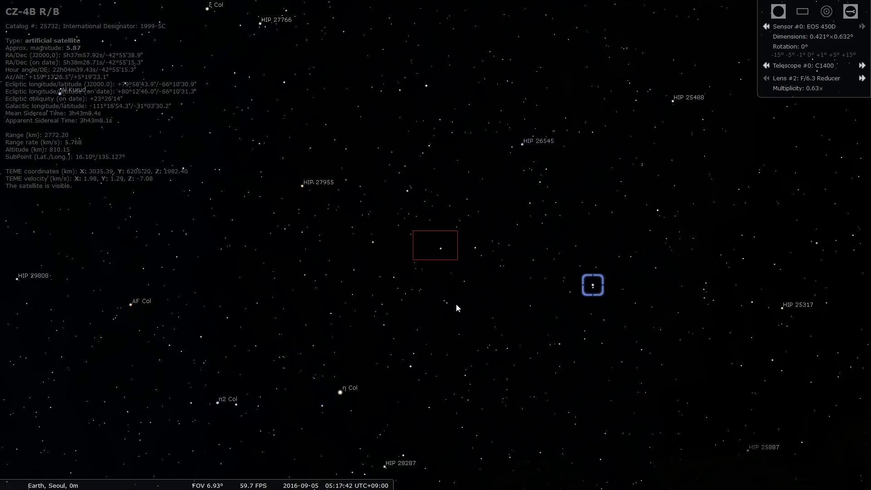
scroll("down", 3)
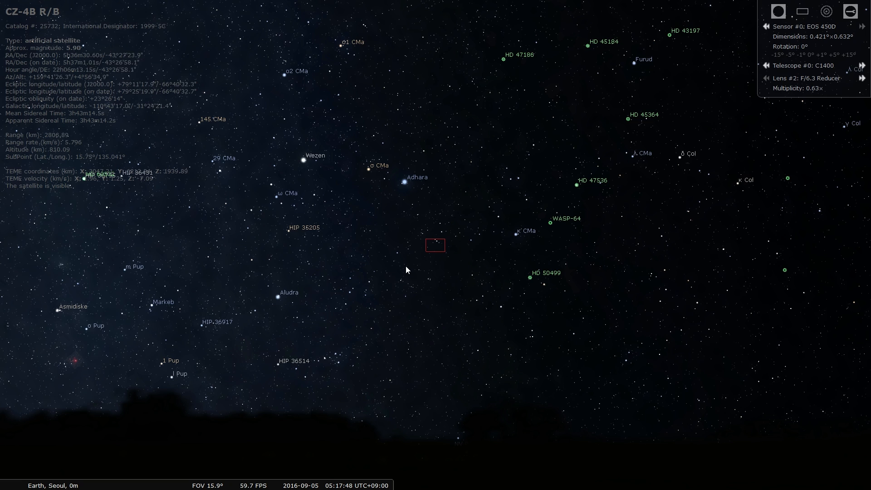
mouse_move(295, 310)
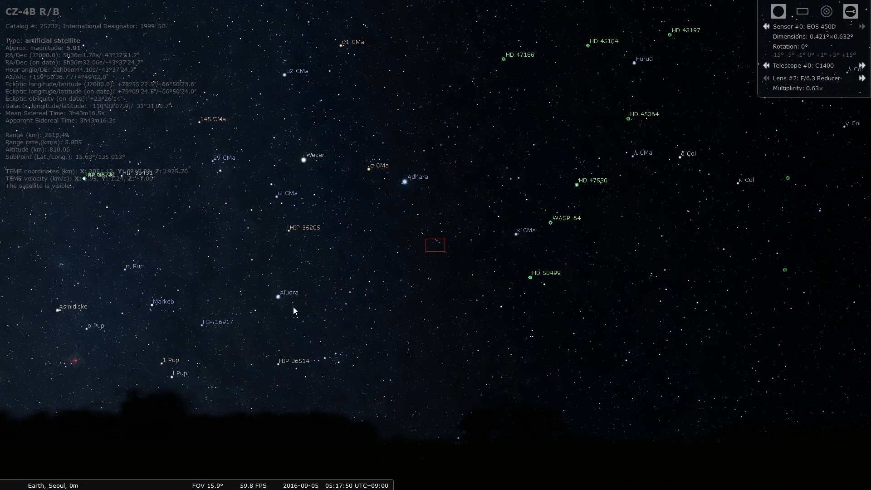
mouse_move(211, 478)
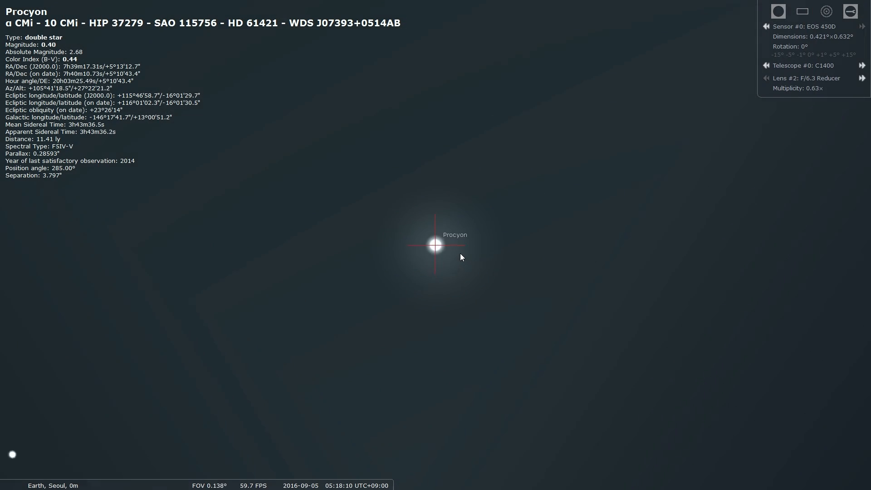
- Zoom in briefly on Procyon, then widen to a field with Venus, the Moon and Spica
scroll("up", 3)
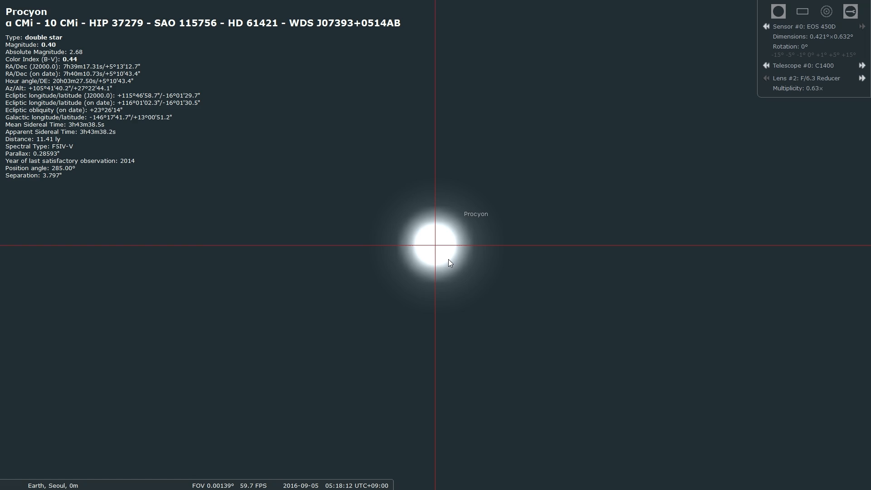
scroll("down", 3)
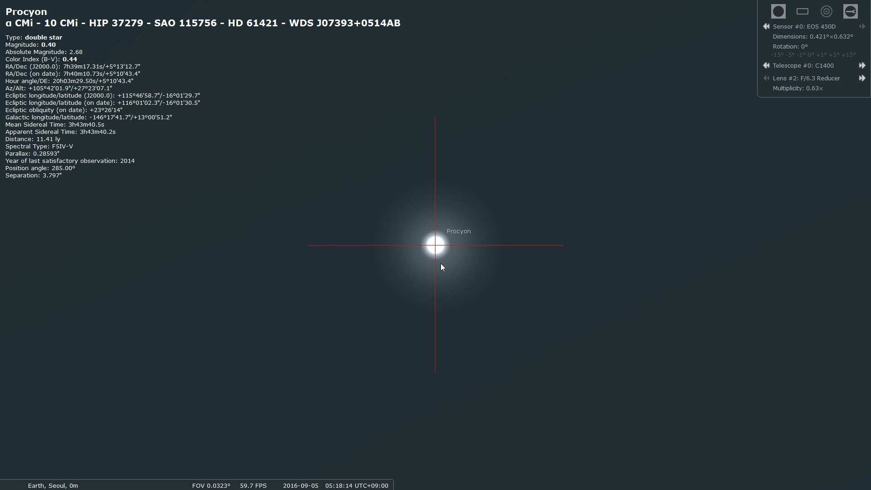
scroll("down", 3)
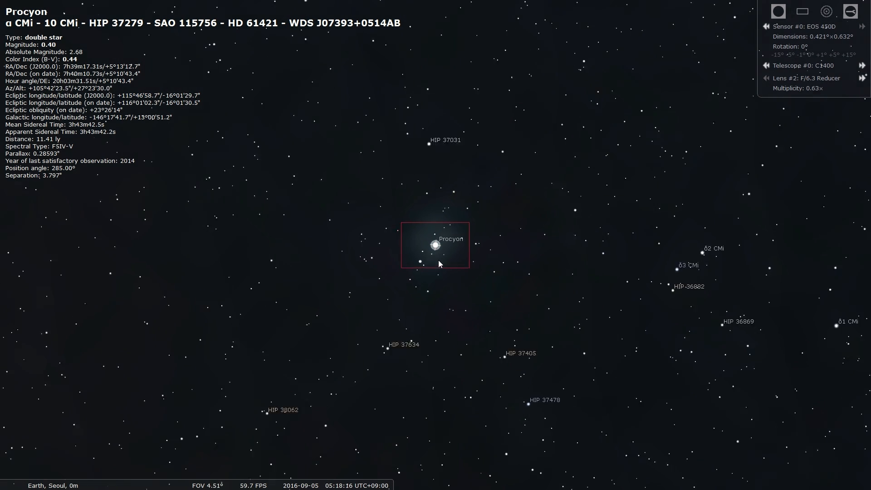
scroll("down", 3)
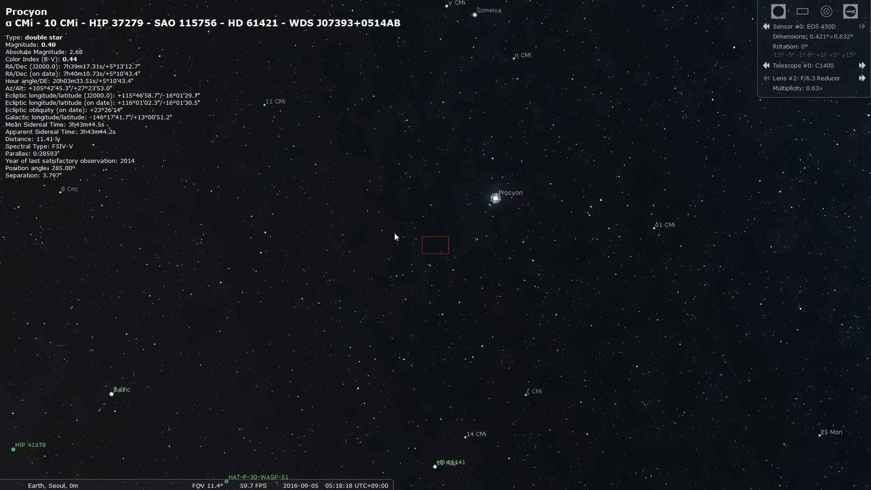
scroll("down", 3)
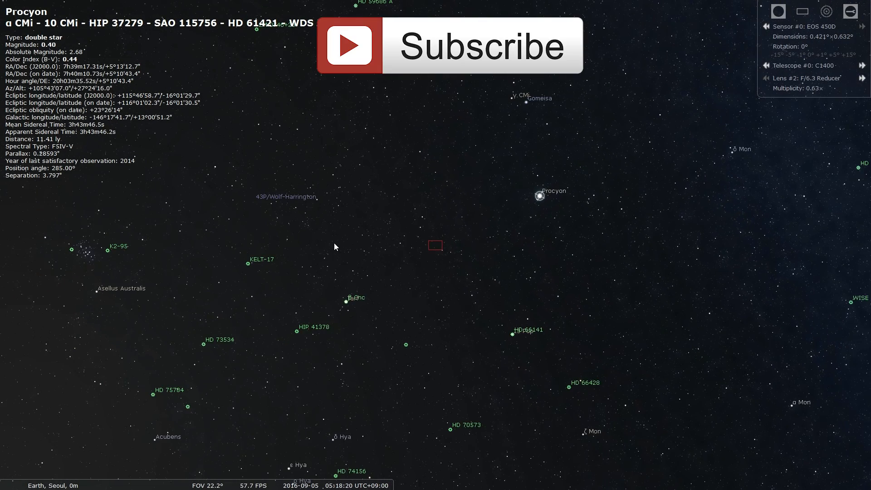
scroll("down", 3)
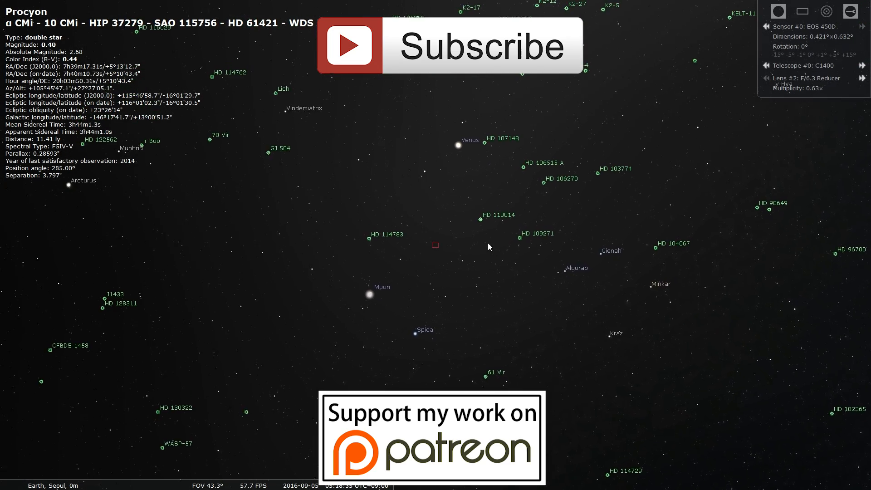
- Select Venus, zoom in on its cloud-covered disc, then zoom back out
left_click(457, 195)
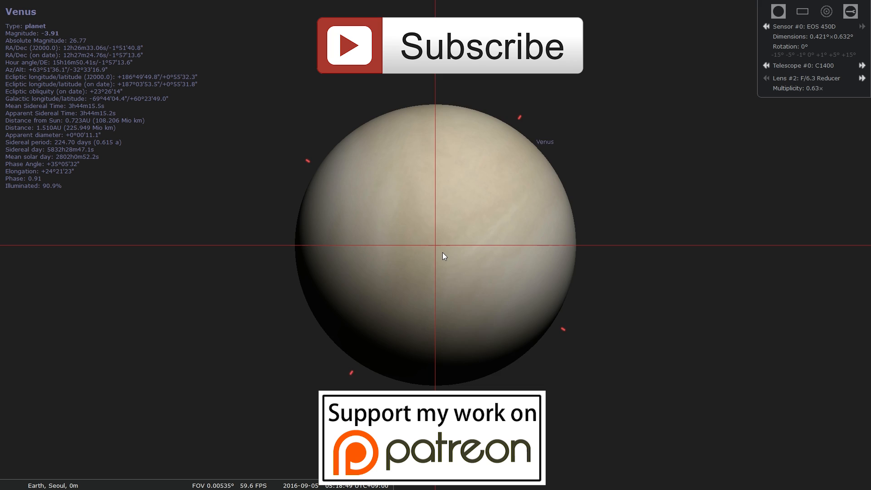
scroll("up", 3)
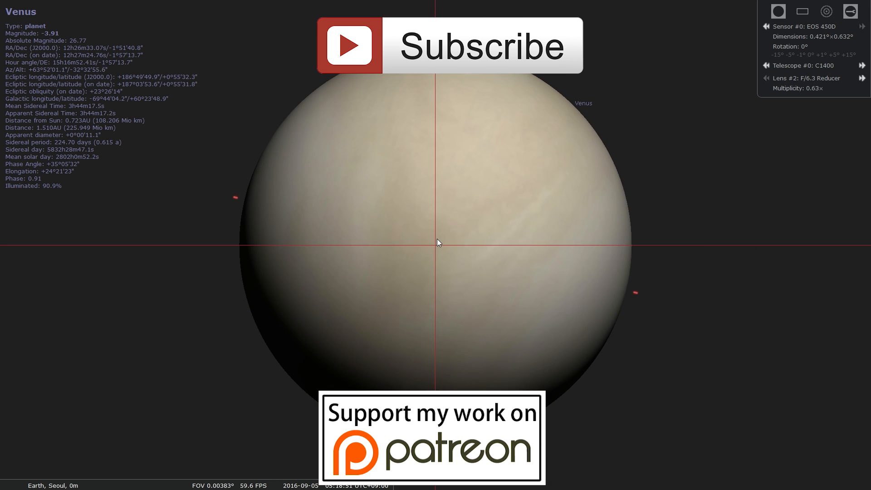
scroll("down", 3)
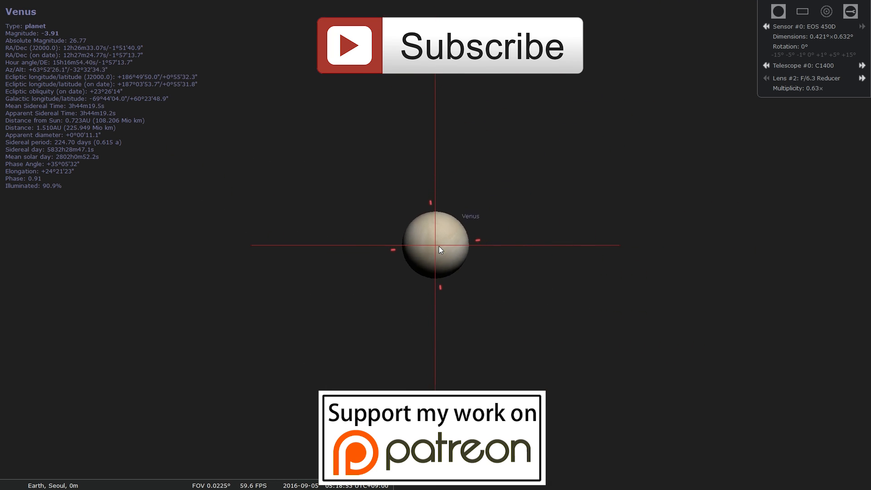
scroll("down", 3)
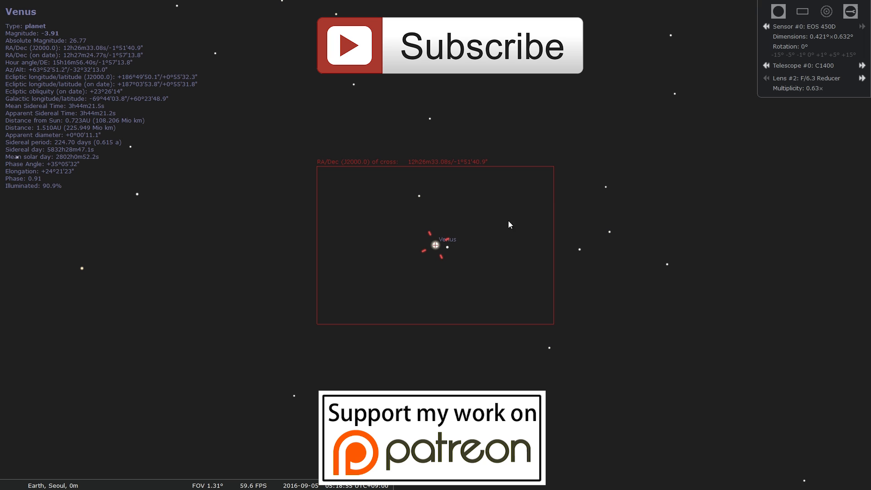
left_click(797, 11)
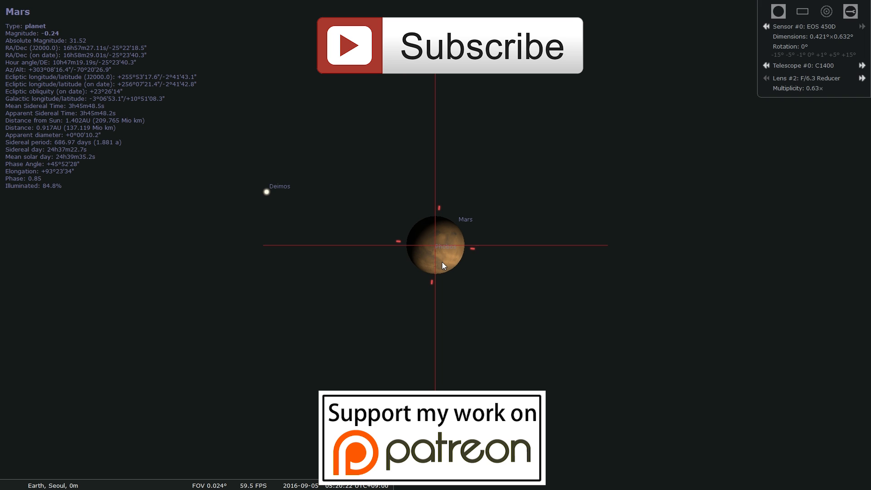
- Zoom deep into Mars's surface markings, then back out to a wider field
scroll("up", 3)
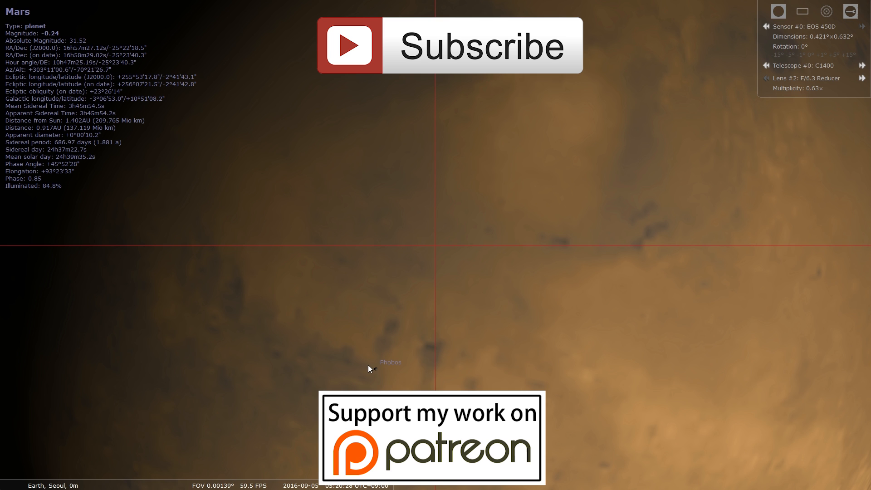
mouse_move(409, 356)
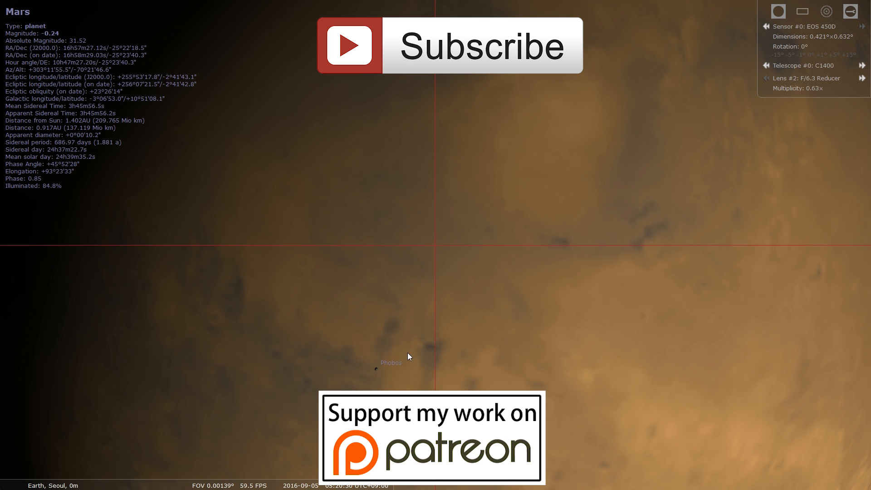
scroll("down", 3)
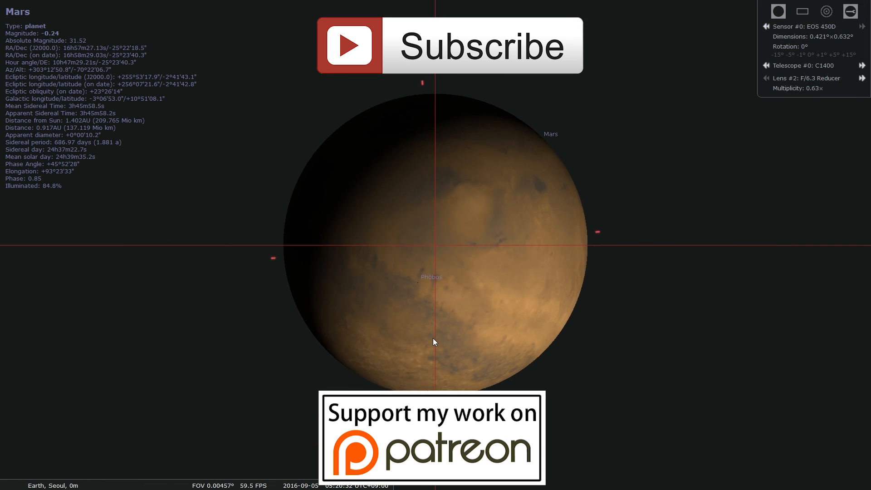
scroll("down", 3)
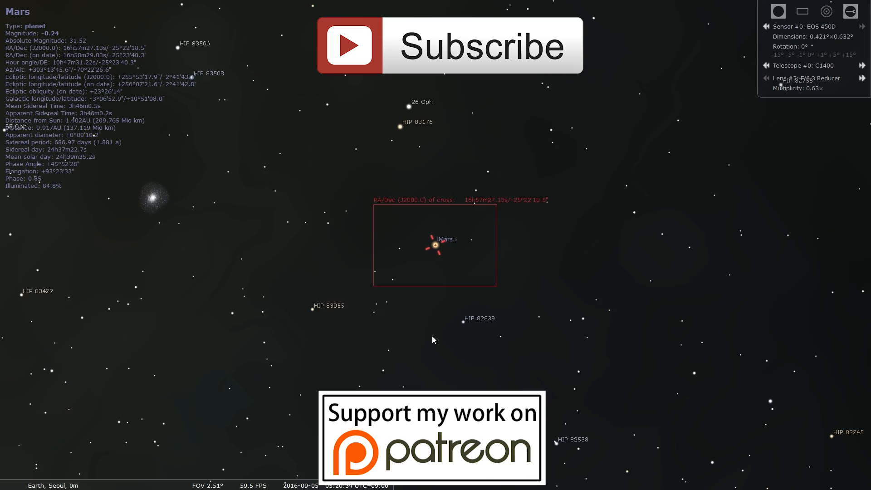
scroll("down", 3)
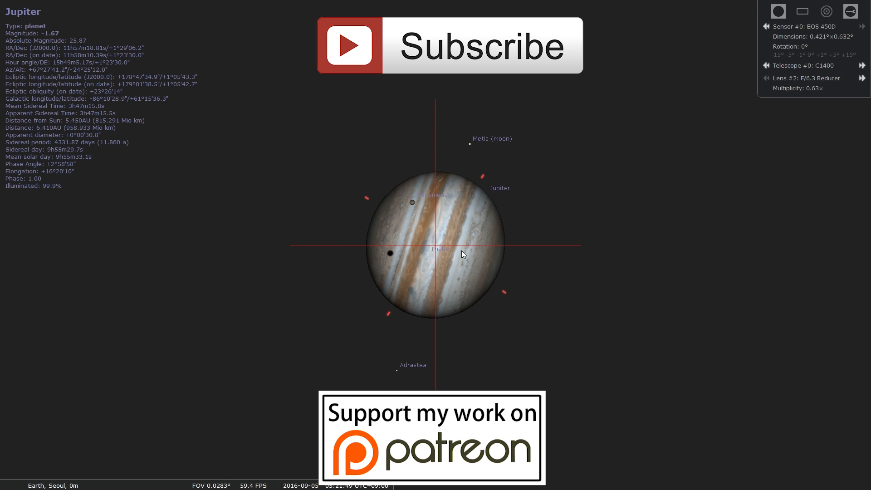
- Zoom in on Jupiter's banded disc, widen to show Io and Europa, then zoom back in
scroll("up", 3)
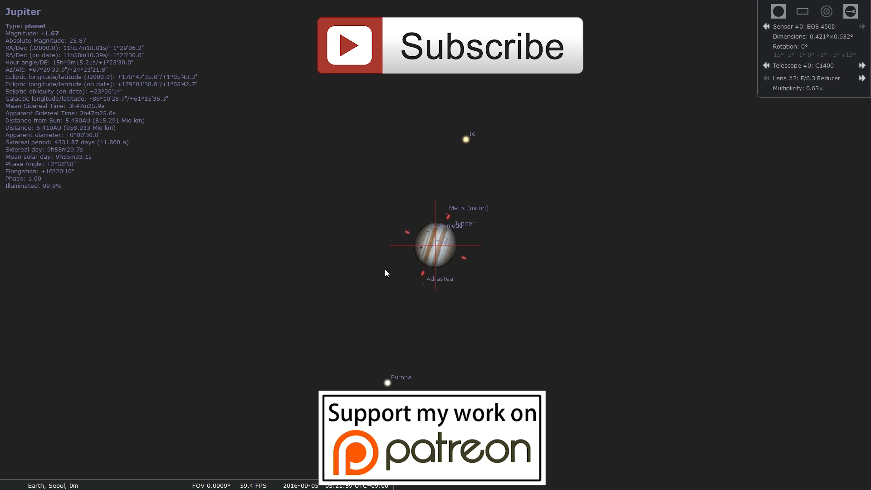
scroll("down", 3)
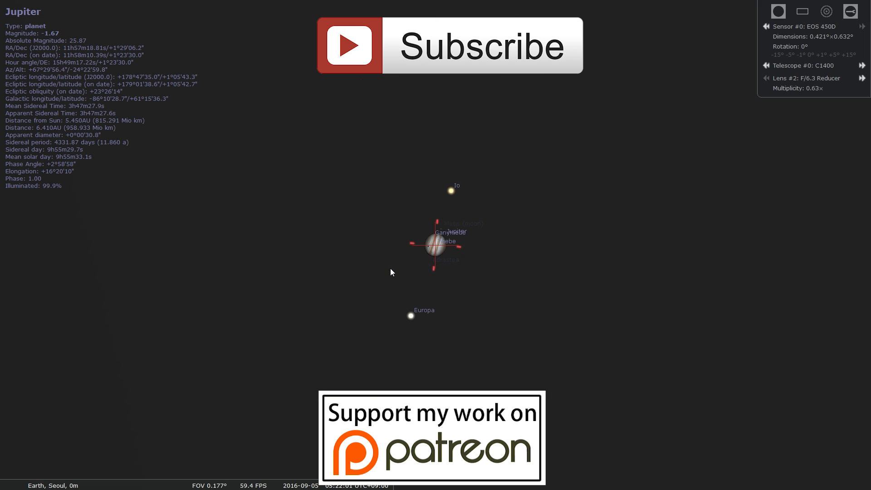
scroll("up", 3)
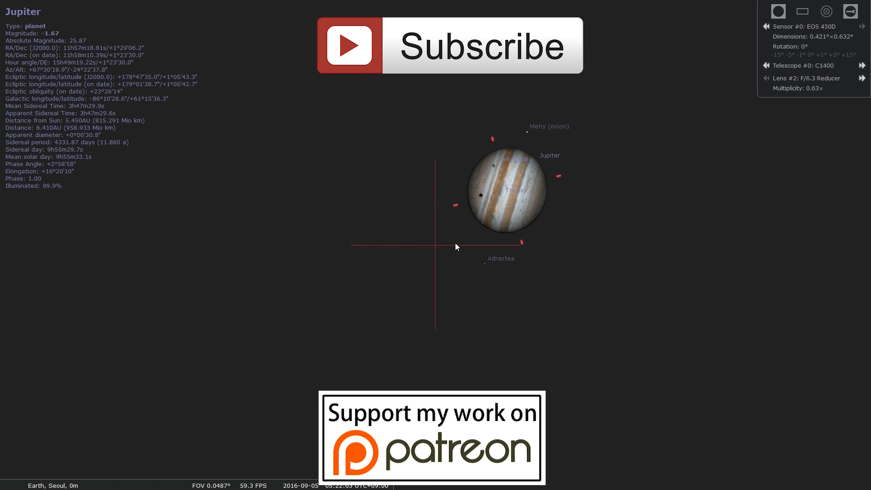